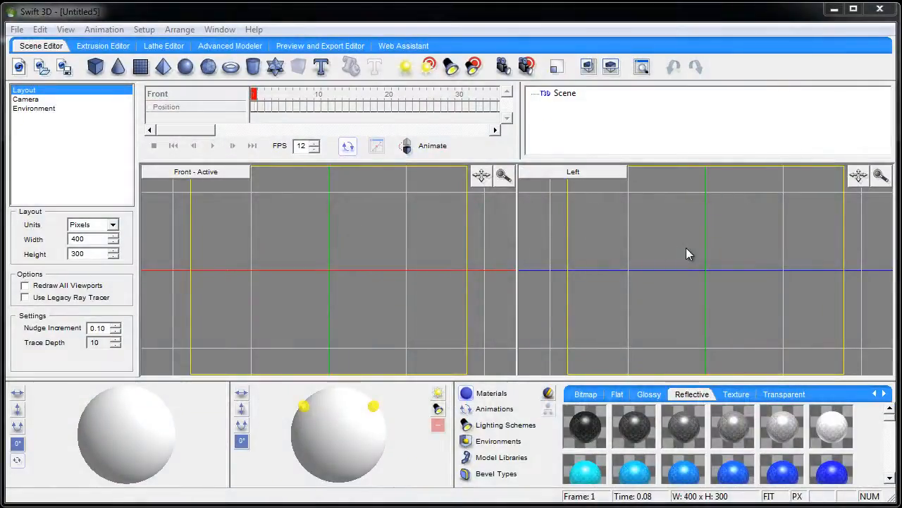
mouse_move(580, 271)
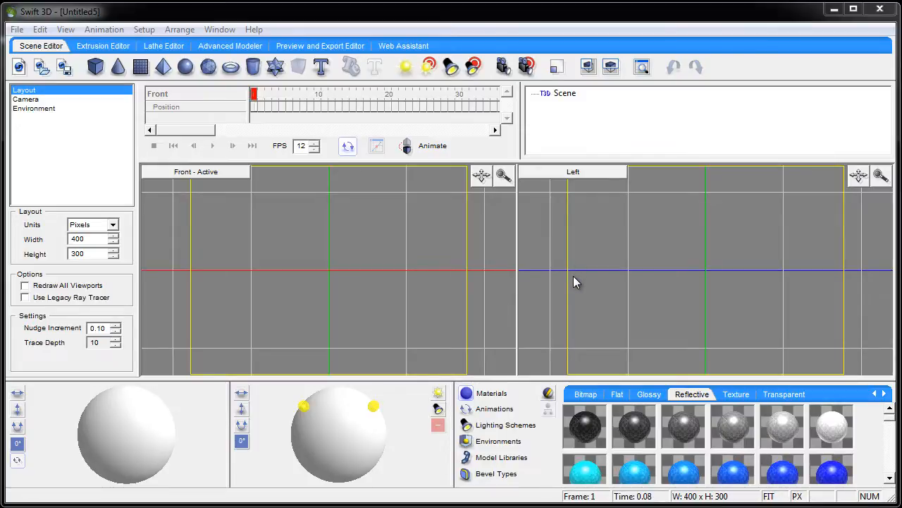
mouse_move(569, 292)
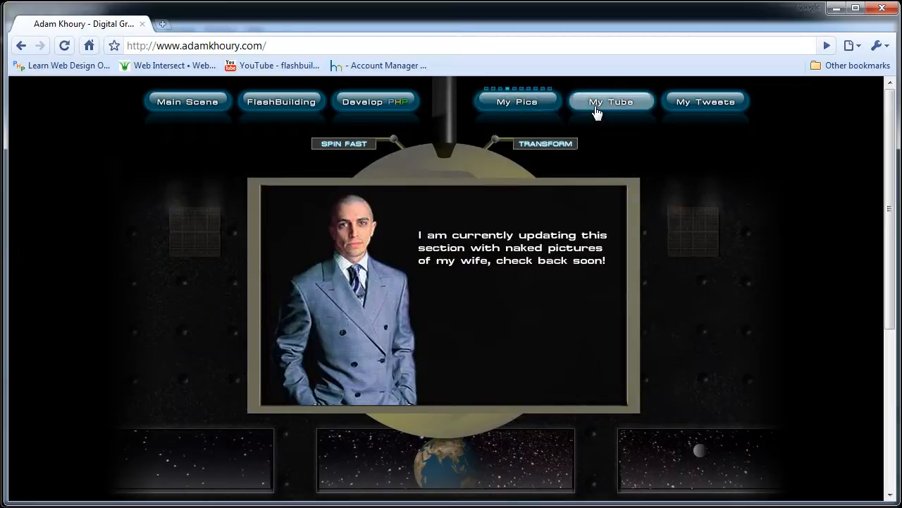
Play the site's video, tweets, pictures and transform 3D transitions, ending on the gold sphere.
click(610, 102)
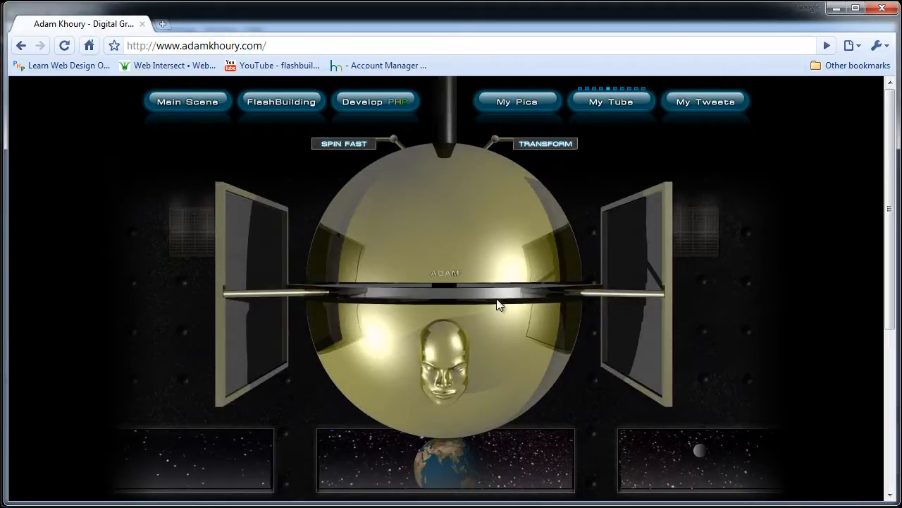
click(544, 143)
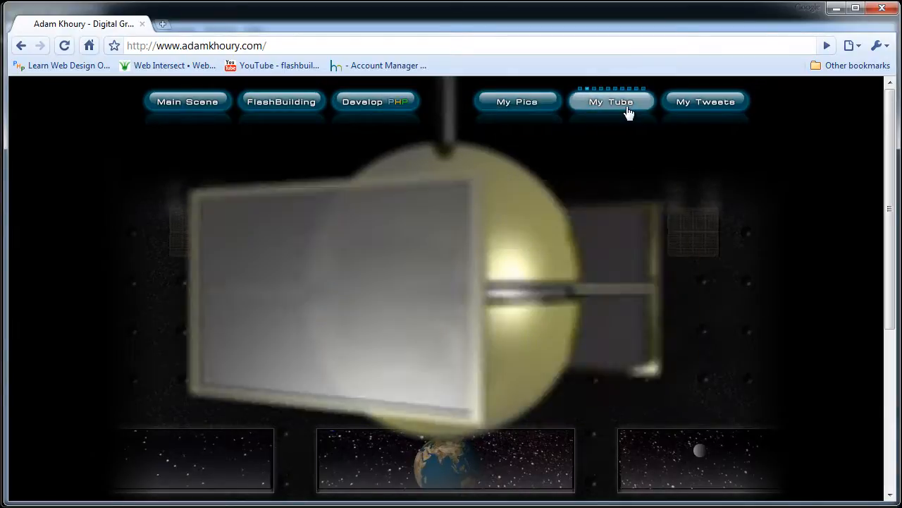
click(610, 102)
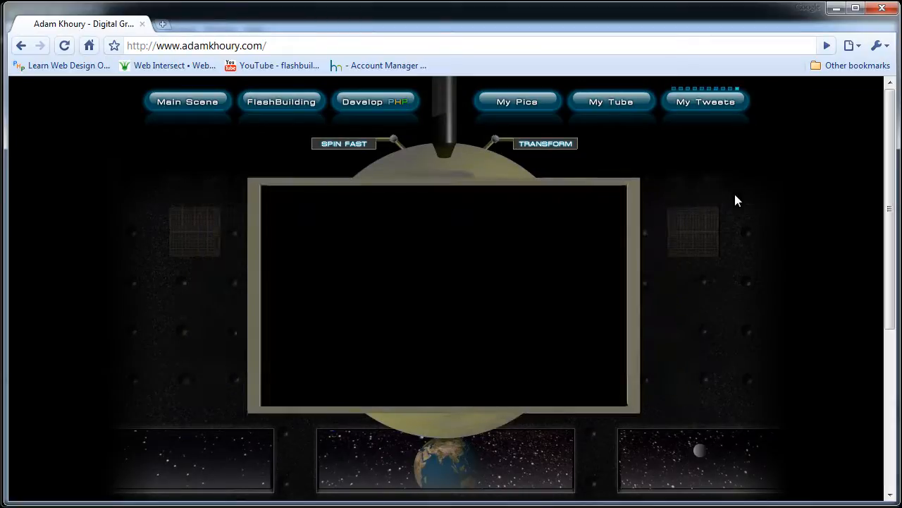
click(516, 101)
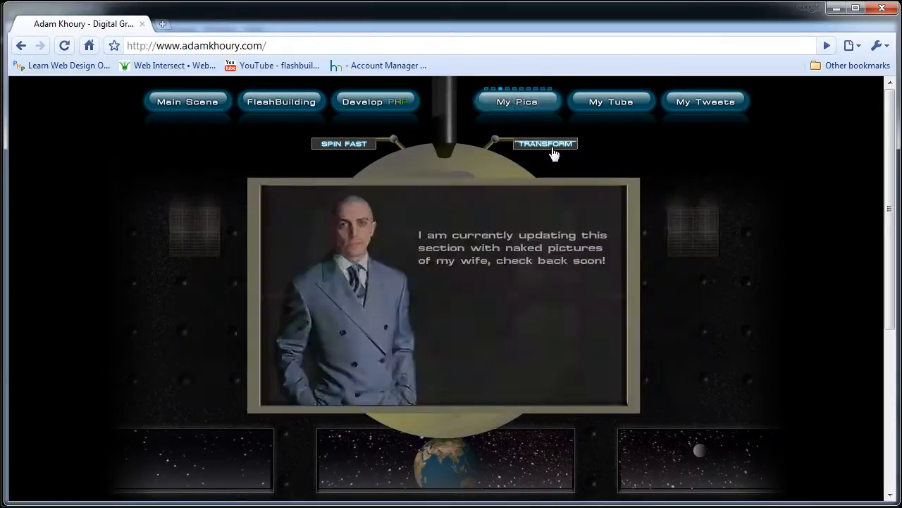
click(546, 144)
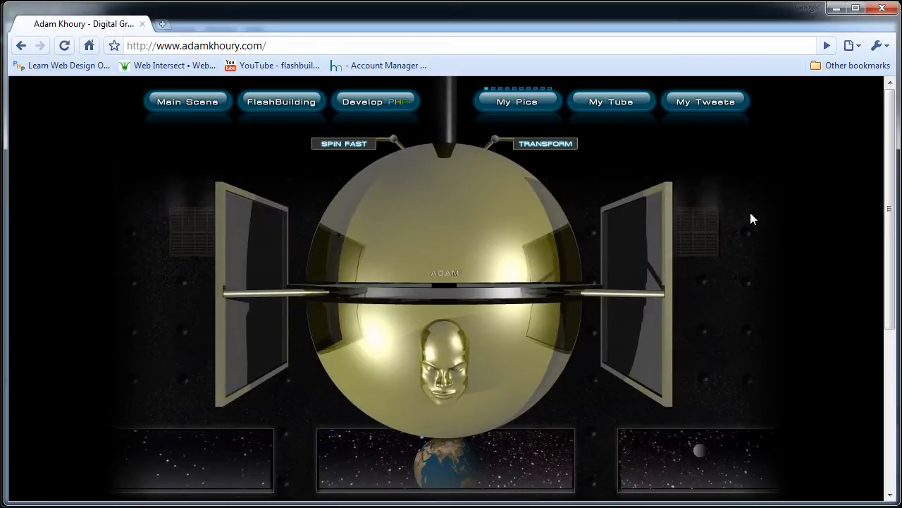
scroll(down, 3)
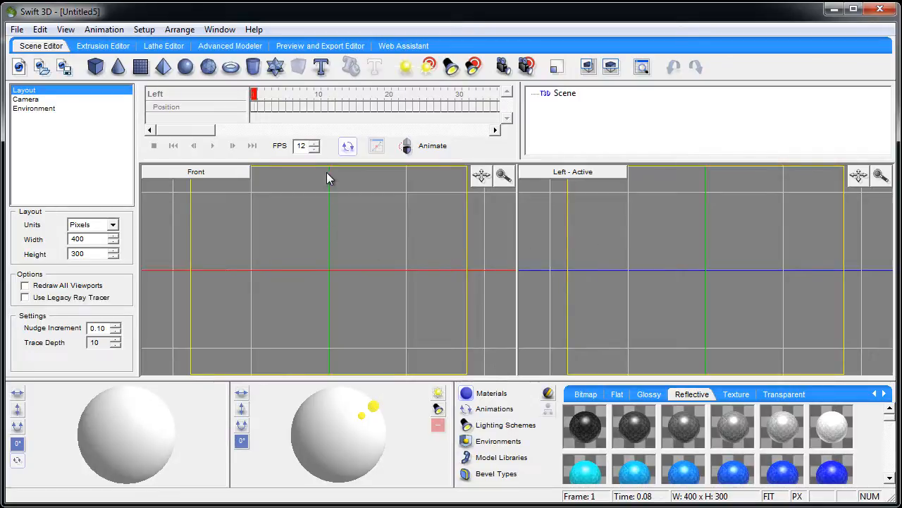
mouse_move(322, 66)
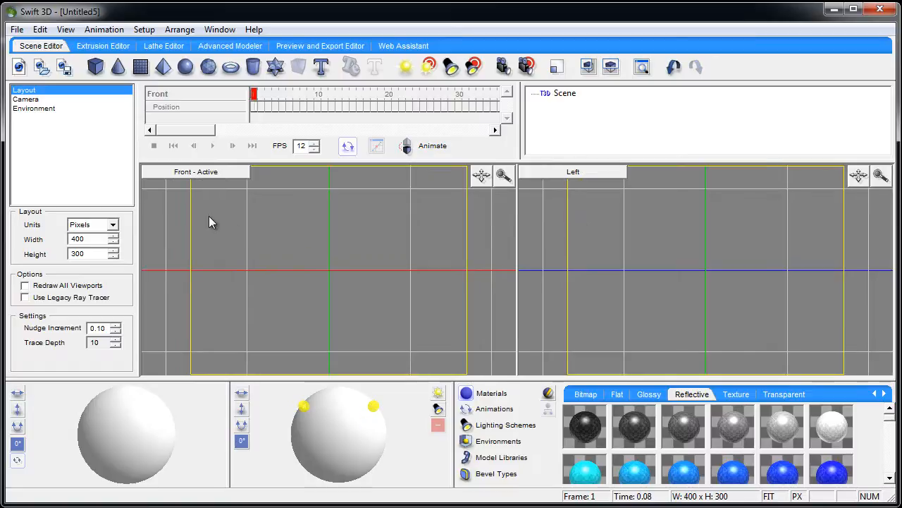
mouse_move(233, 200)
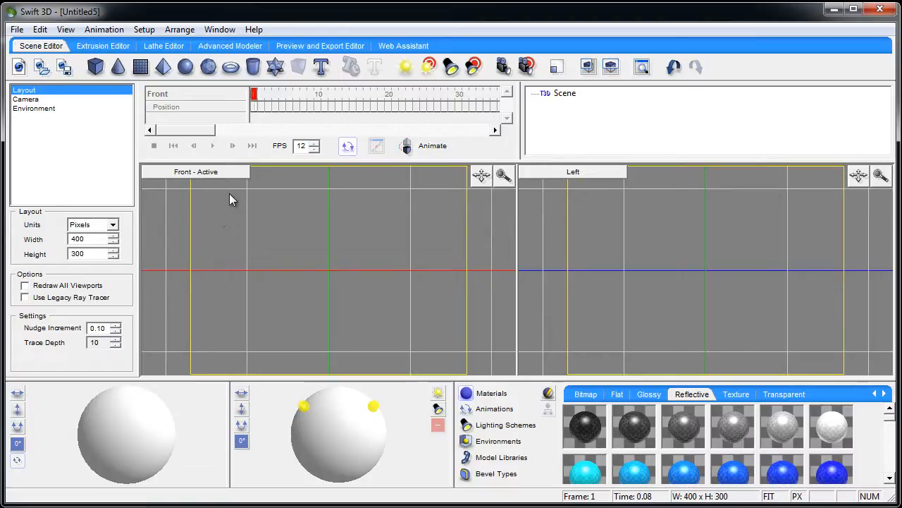
mouse_move(321, 66)
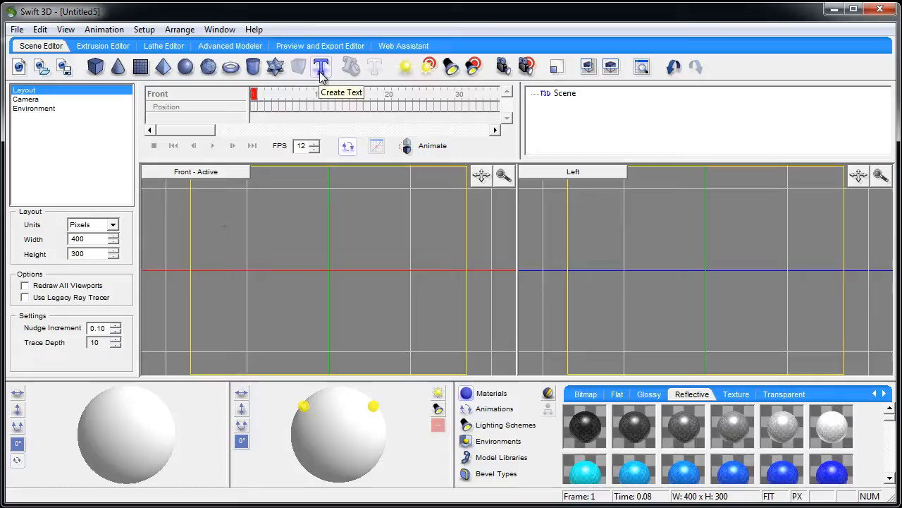
mouse_move(321, 76)
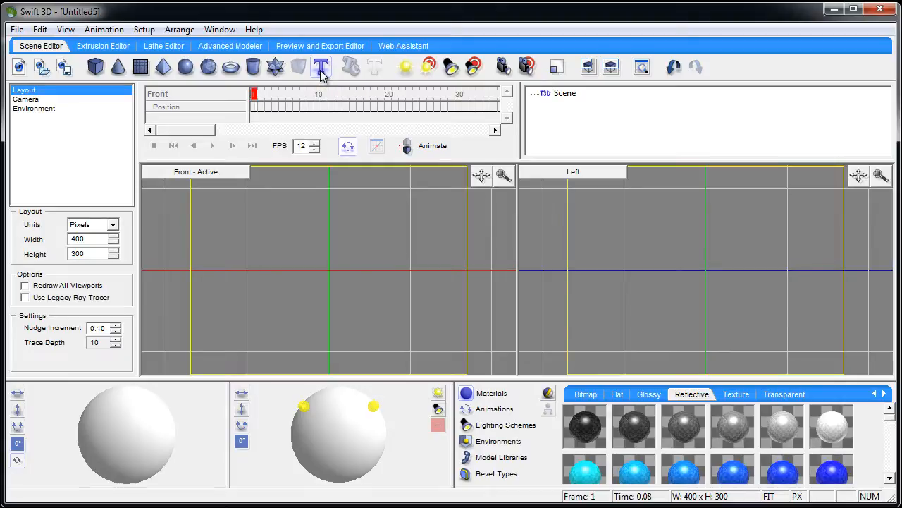
Add a 3D text object and change its wording to 'fresh'.
click(322, 66)
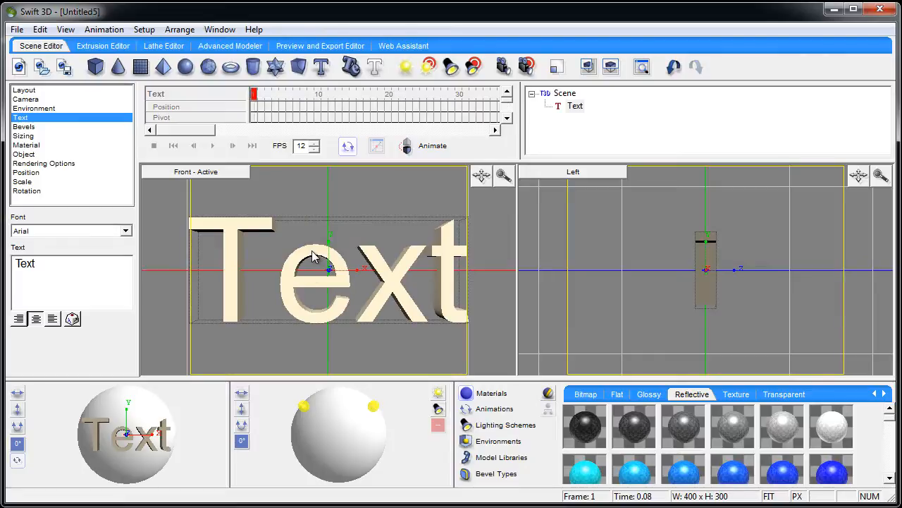
double_click(25, 264)
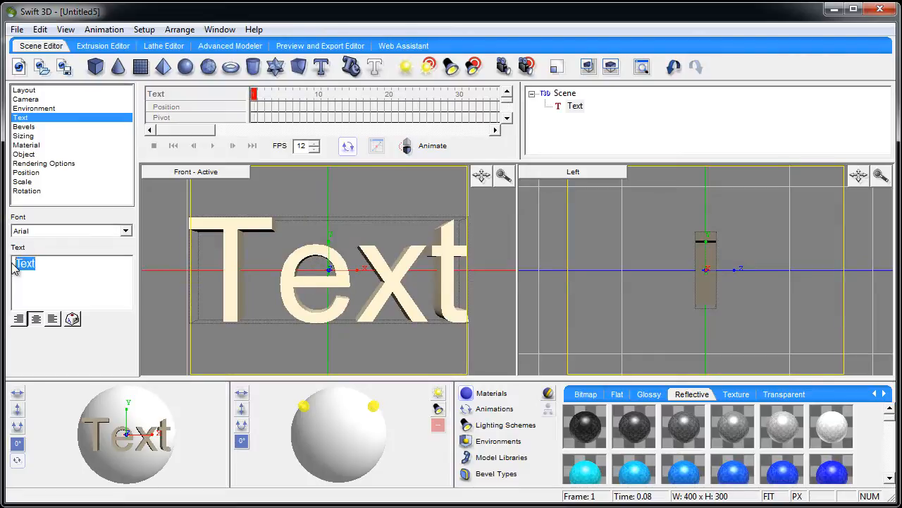
text(f)
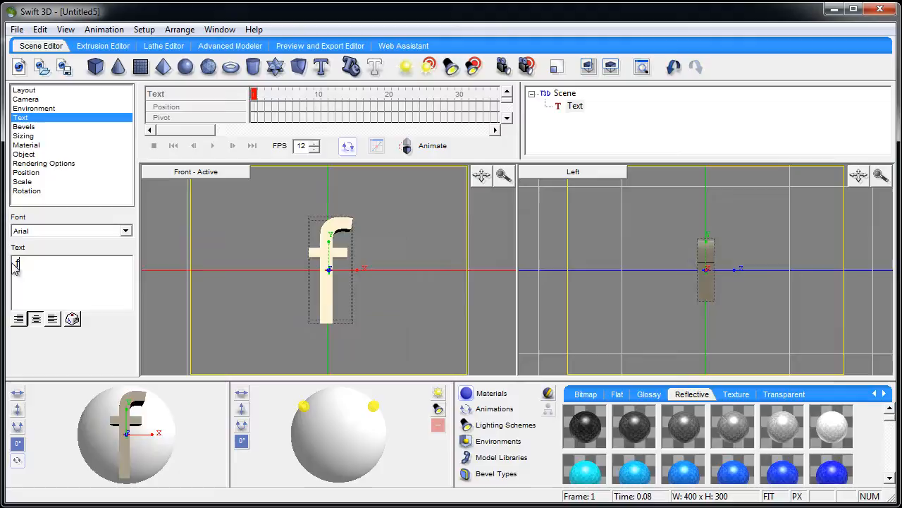
text(resh)
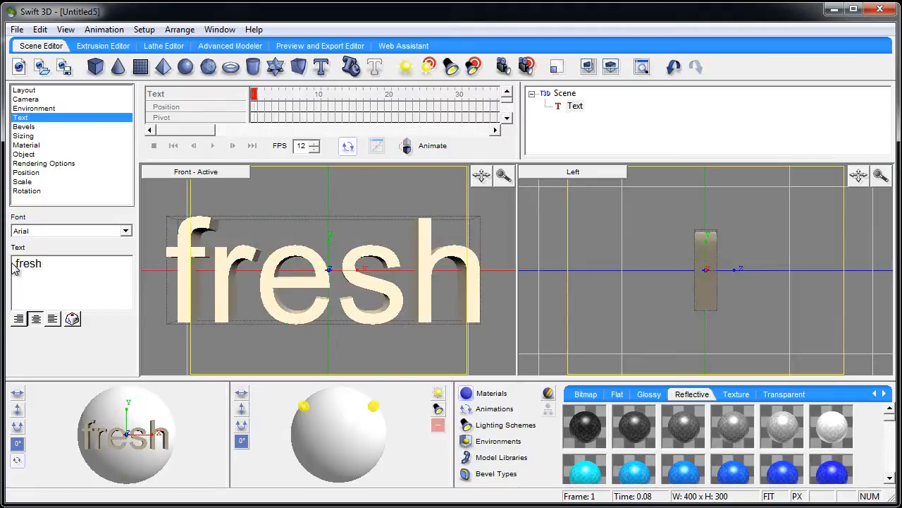
Set the fresh text in the Jungle LIFE graffiti font.
click(127, 231)
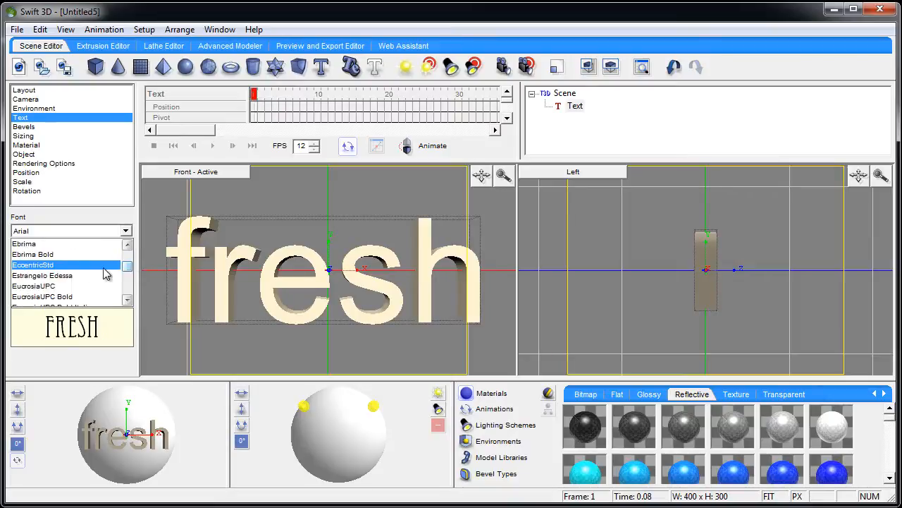
click(54, 265)
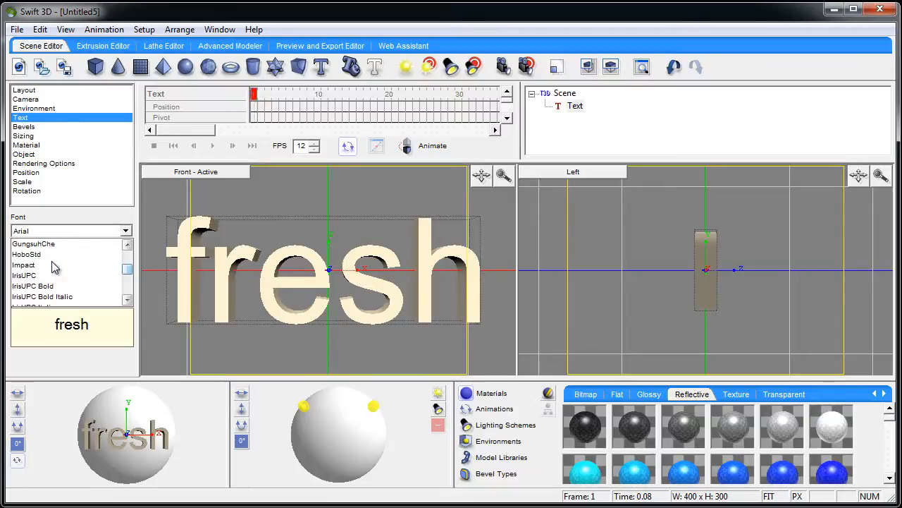
scroll(down, 3)
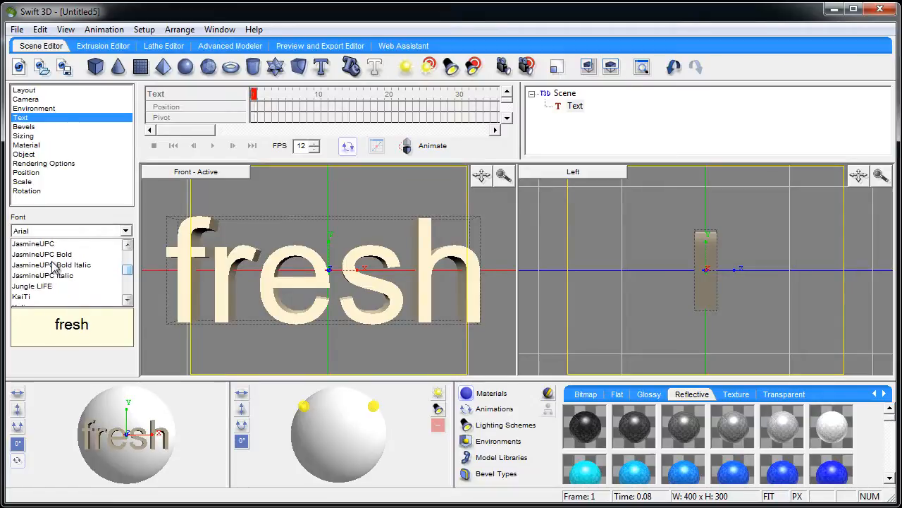
click(31, 285)
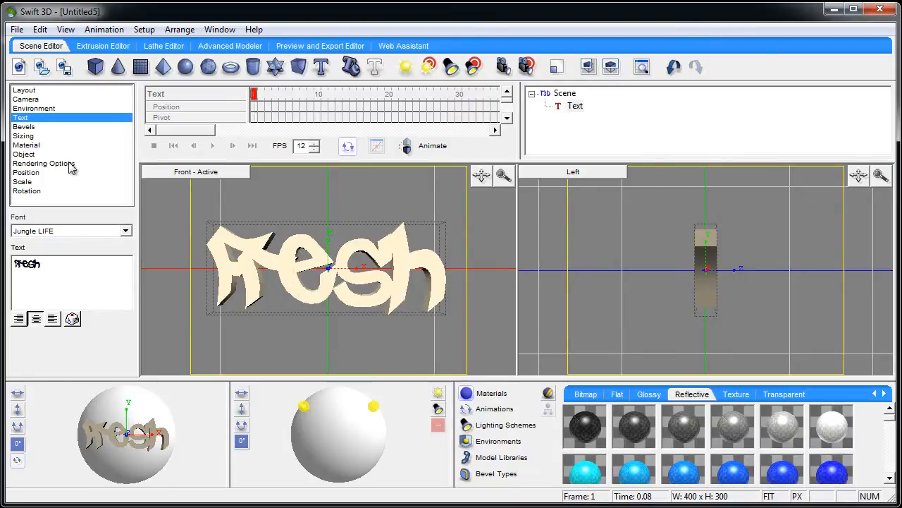
Apply Outer Round bevels on both faces with a 0.02 extrusion depth.
click(24, 127)
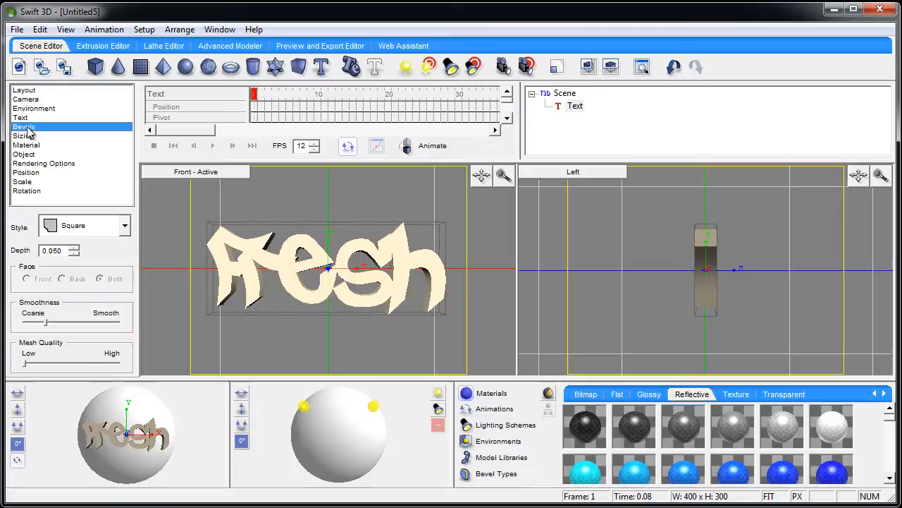
click(125, 225)
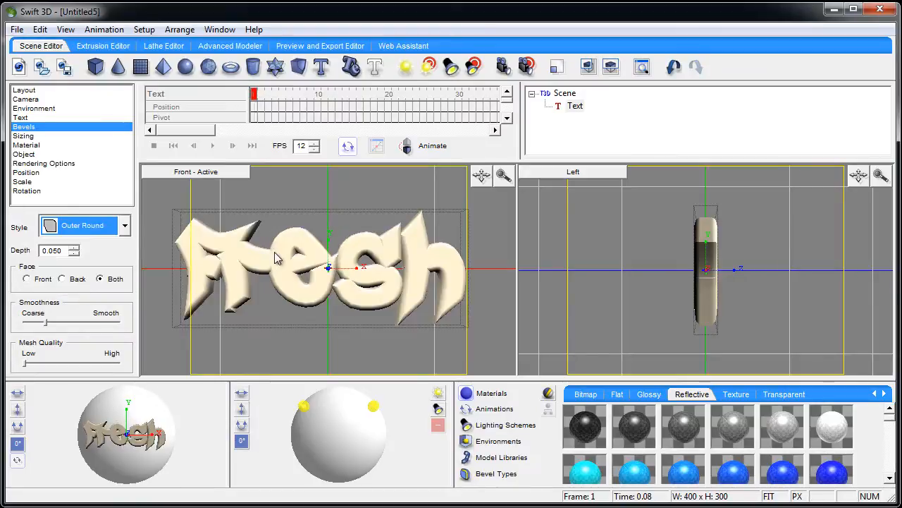
click(56, 251)
text(0.02)
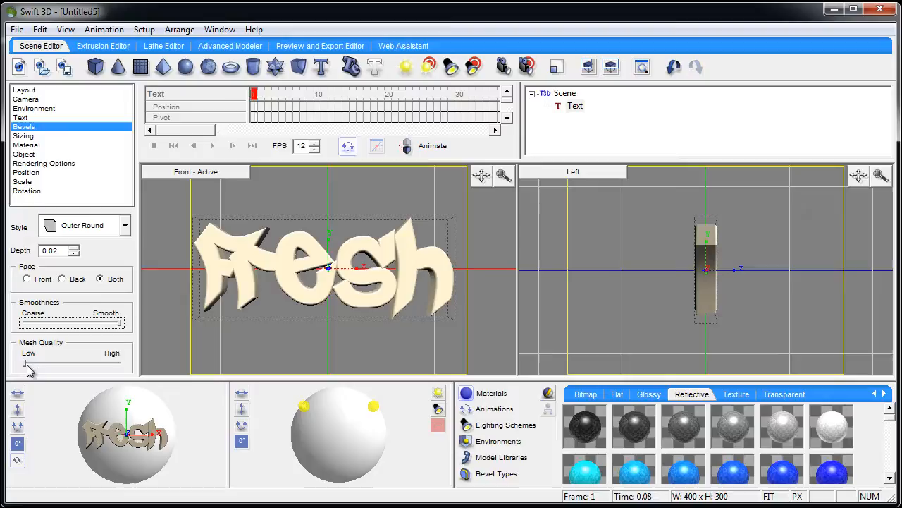
mouse_move(247, 268)
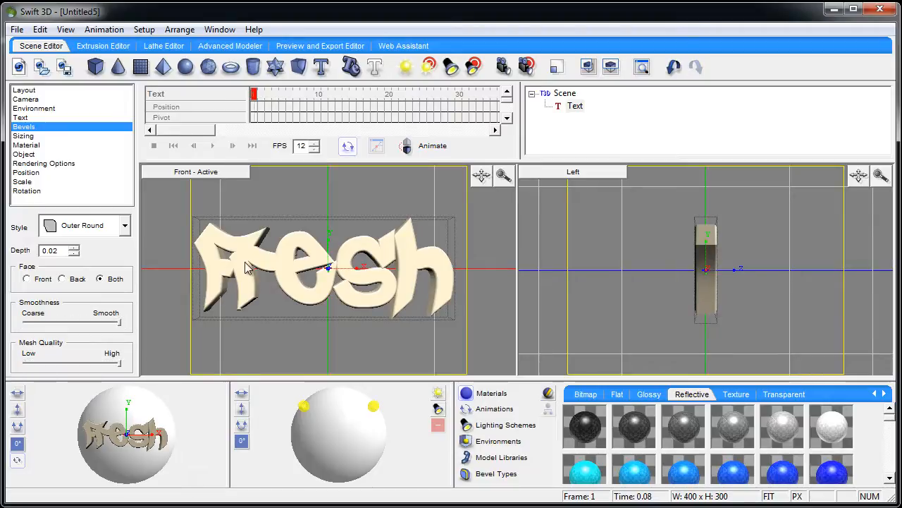
mouse_move(496, 386)
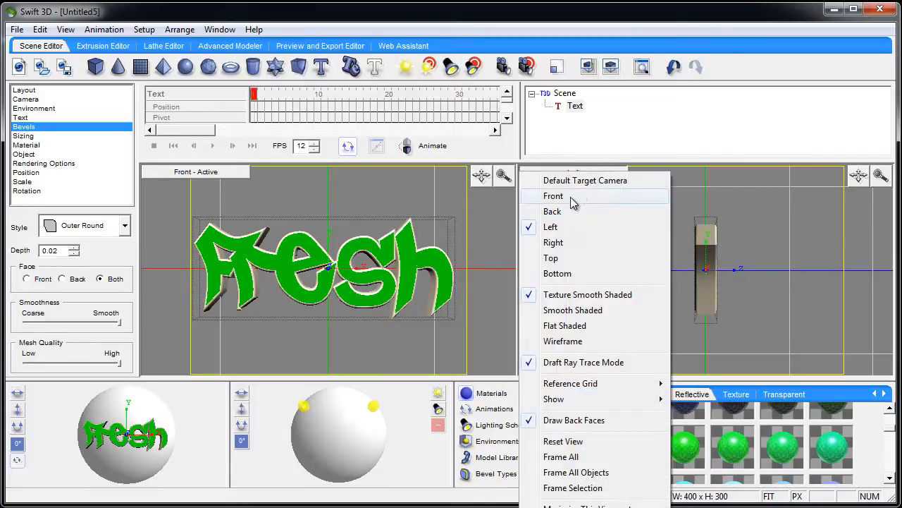
Show the green fresh text from behind in the second viewport.
click(553, 211)
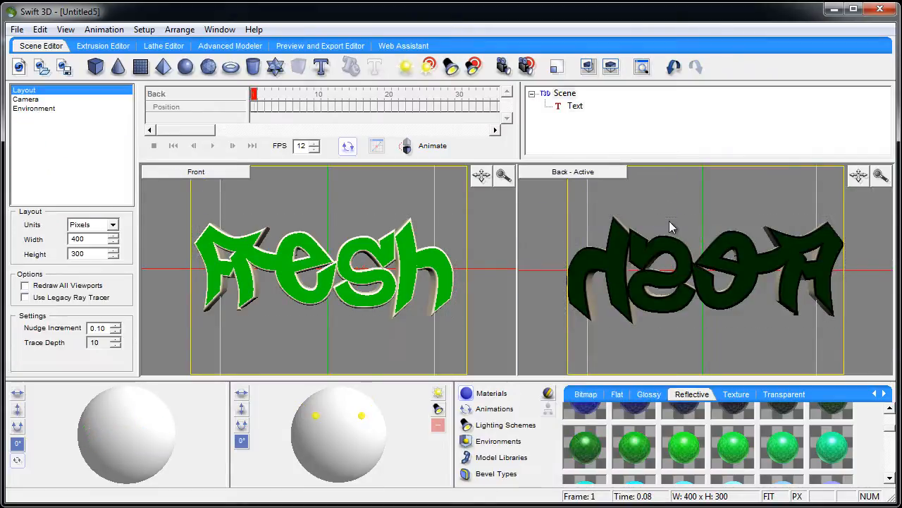
mouse_move(609, 256)
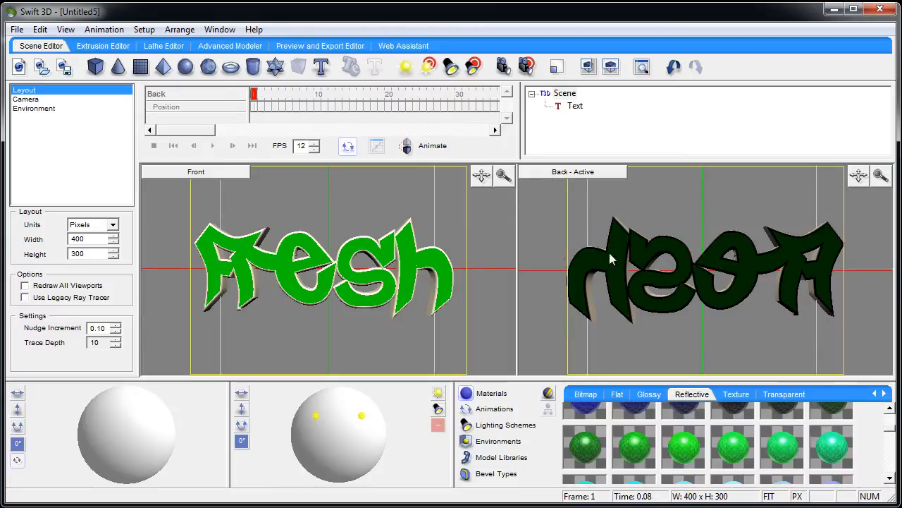
mouse_move(671, 254)
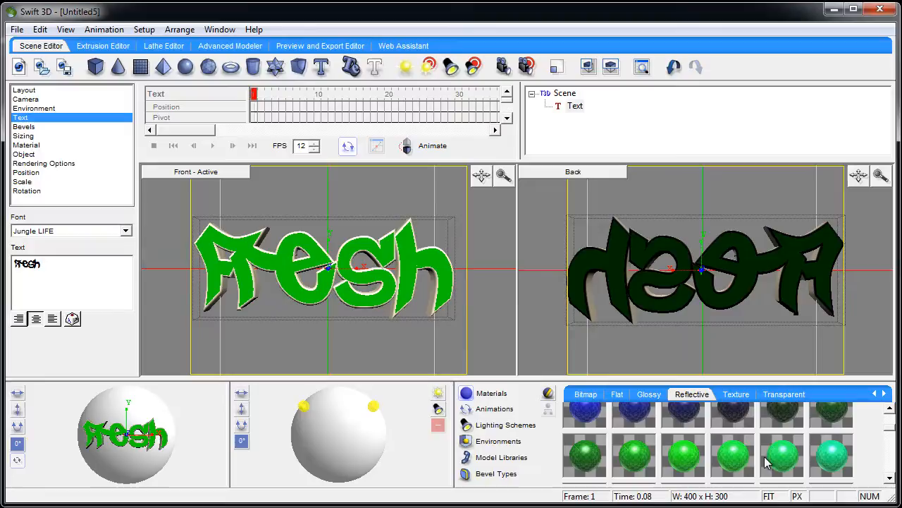
mouse_move(457, 279)
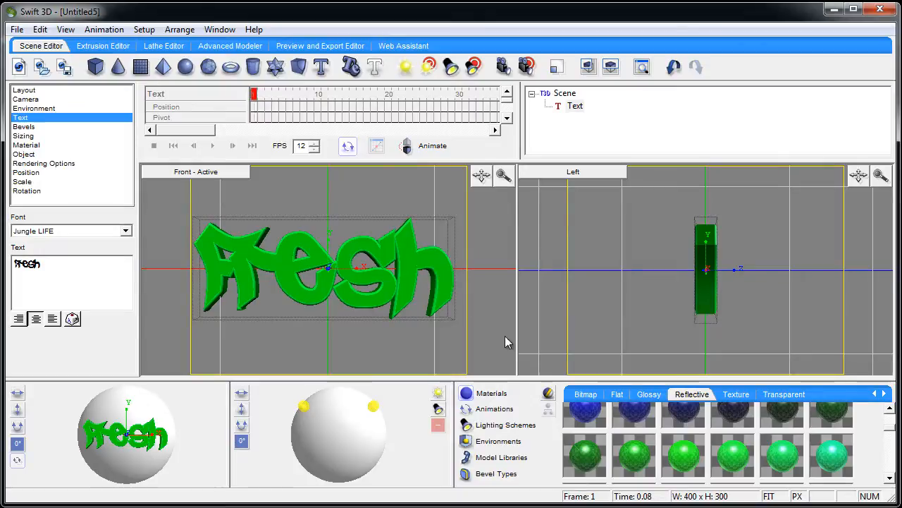
mouse_move(437, 267)
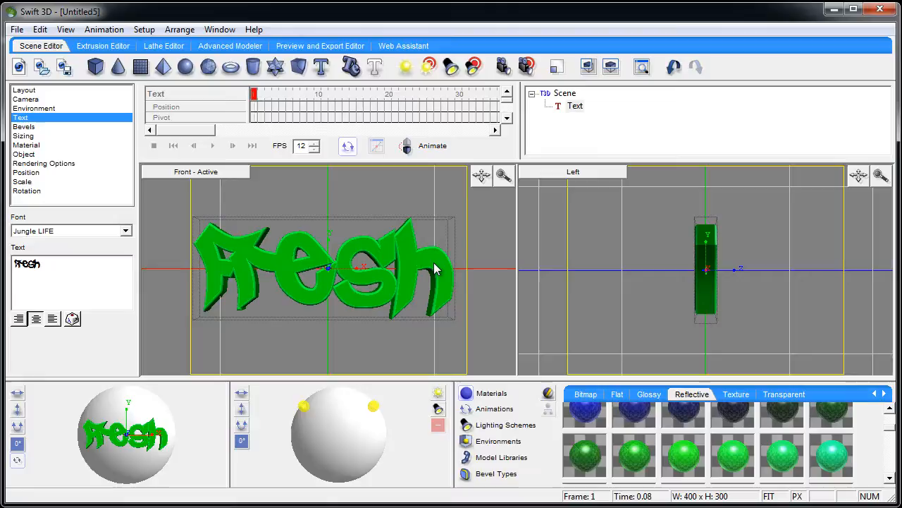
mouse_move(181, 34)
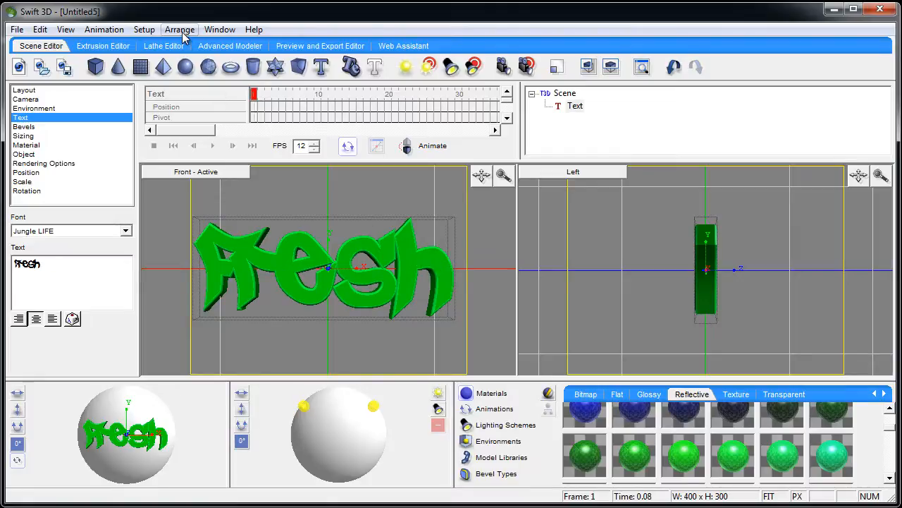
Convert the fresh text object into five individual letter objects.
click(179, 28)
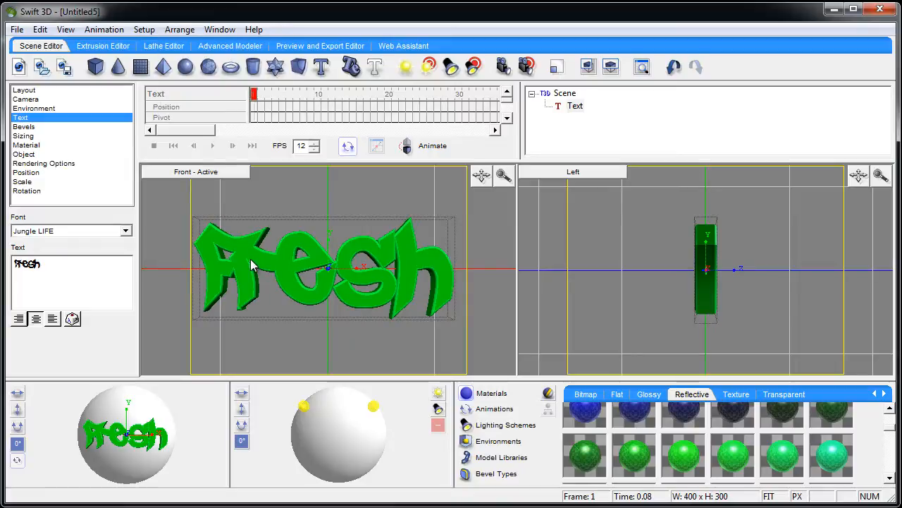
mouse_move(352, 68)
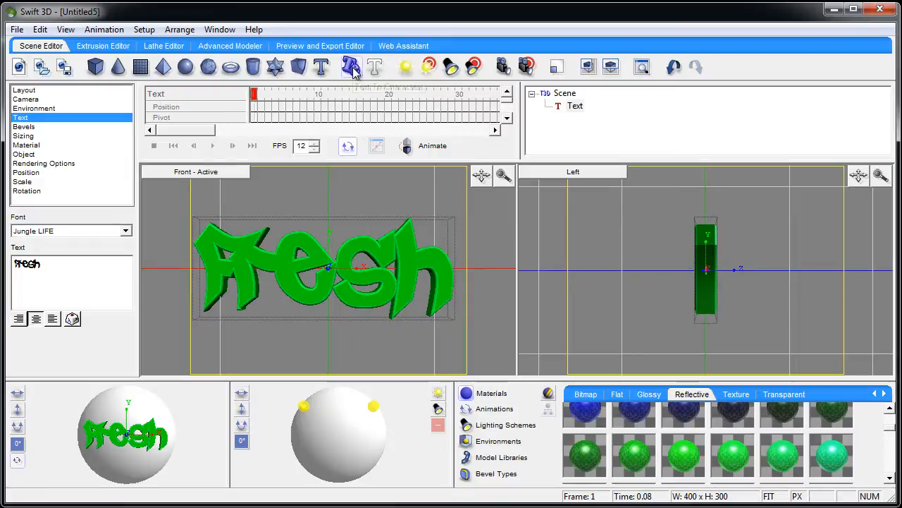
mouse_move(353, 67)
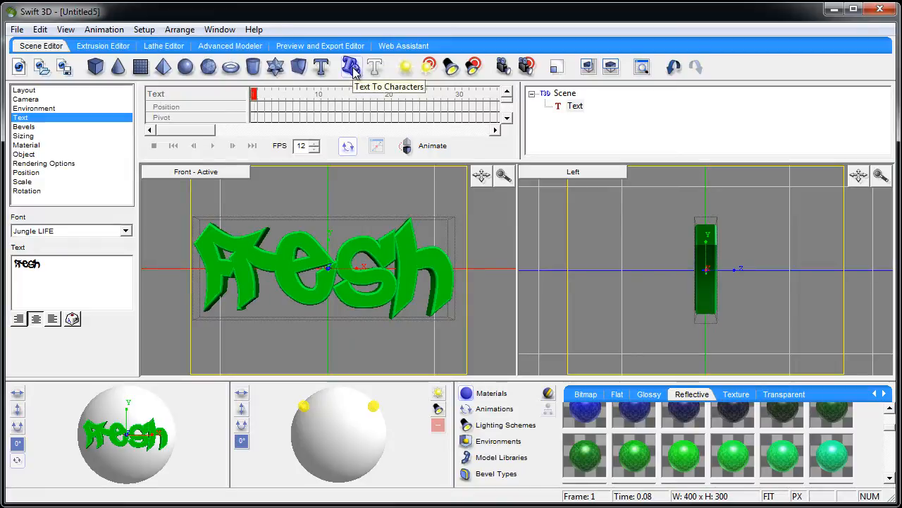
click(24, 117)
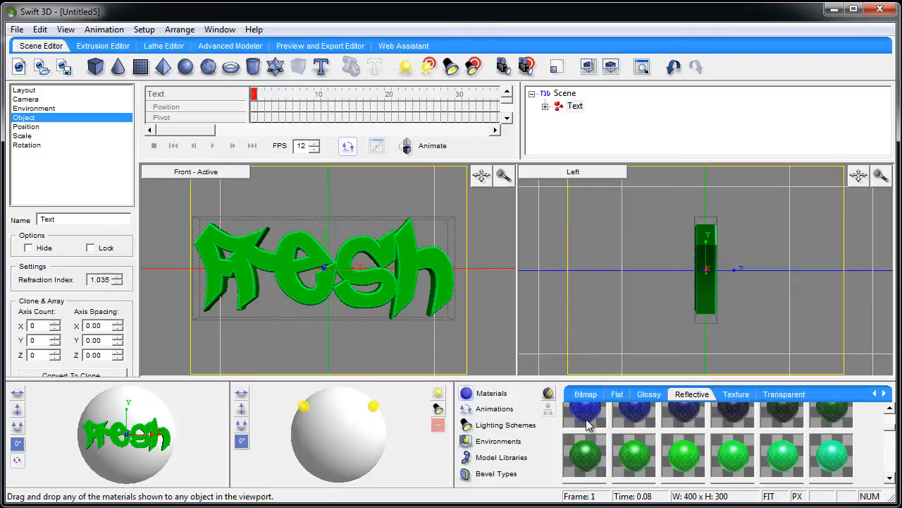
scroll(down, 3)
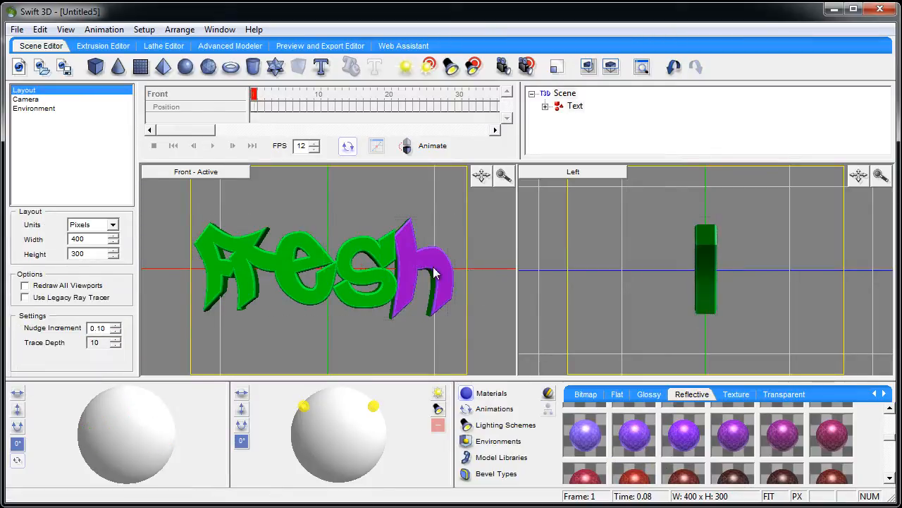
Select and deselect letters while the h turns purple and the rest stay green.
click(324, 268)
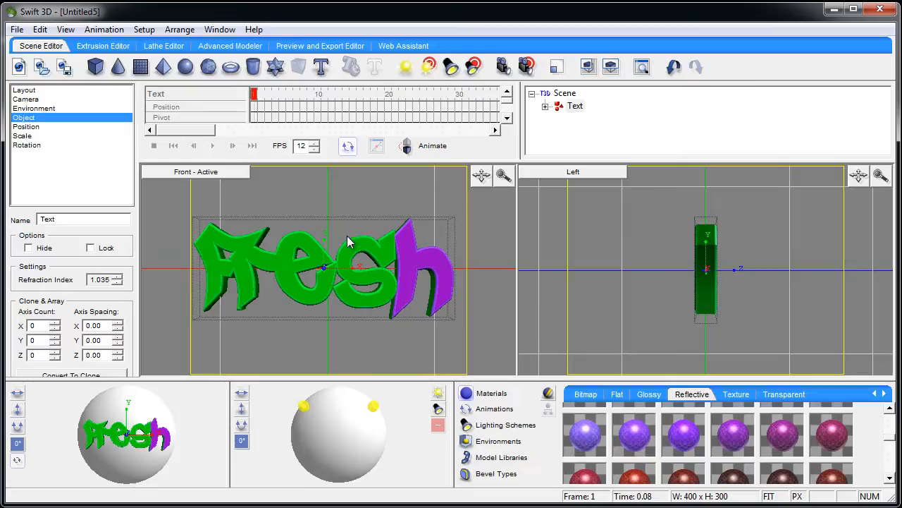
mouse_move(669, 445)
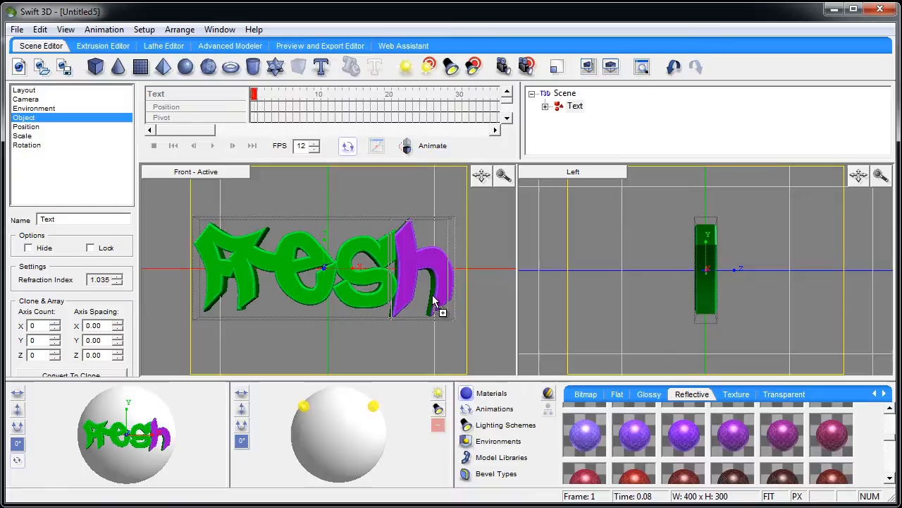
click(24, 90)
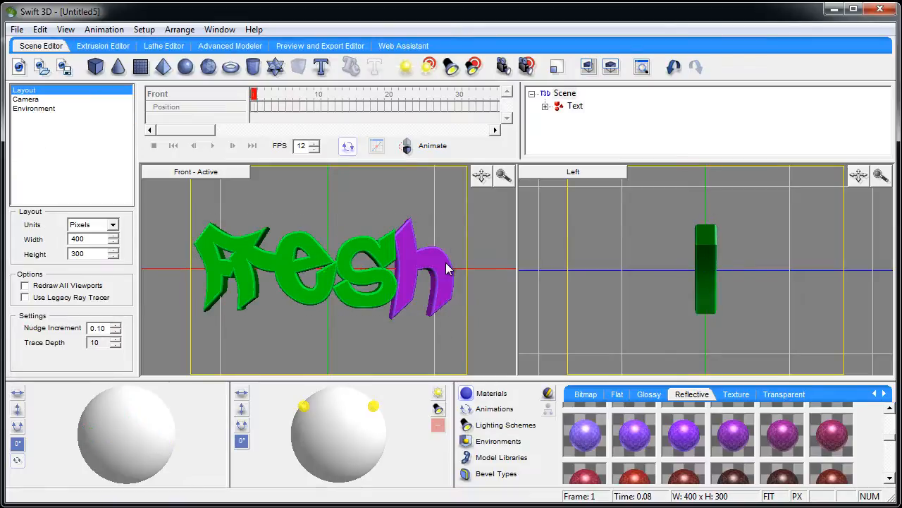
click(324, 268)
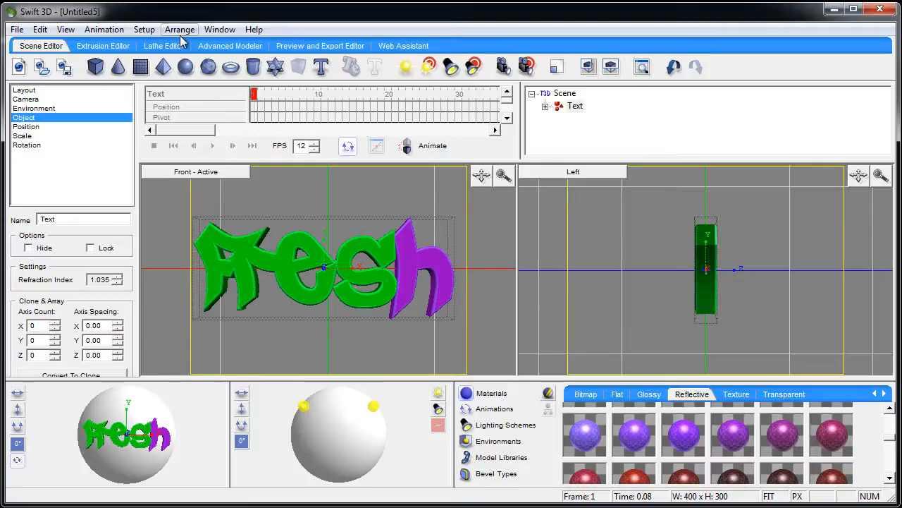
mouse_move(394, 206)
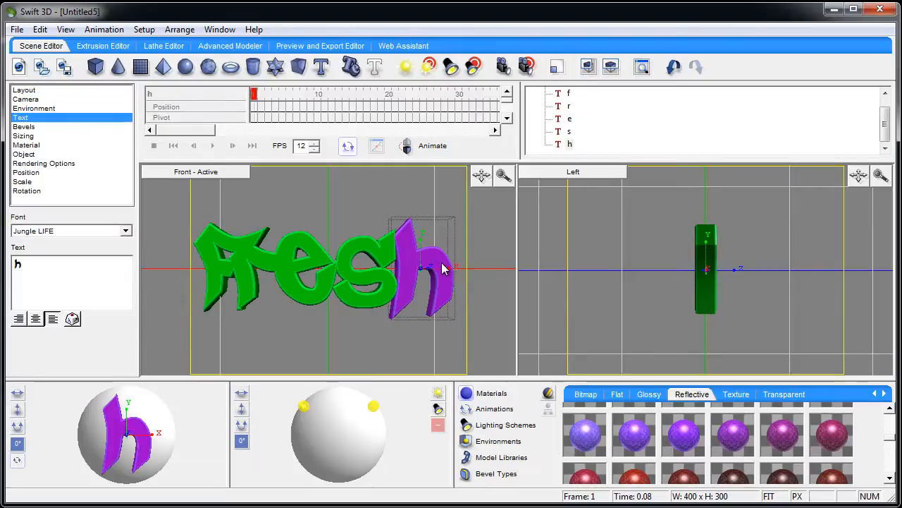
click(24, 90)
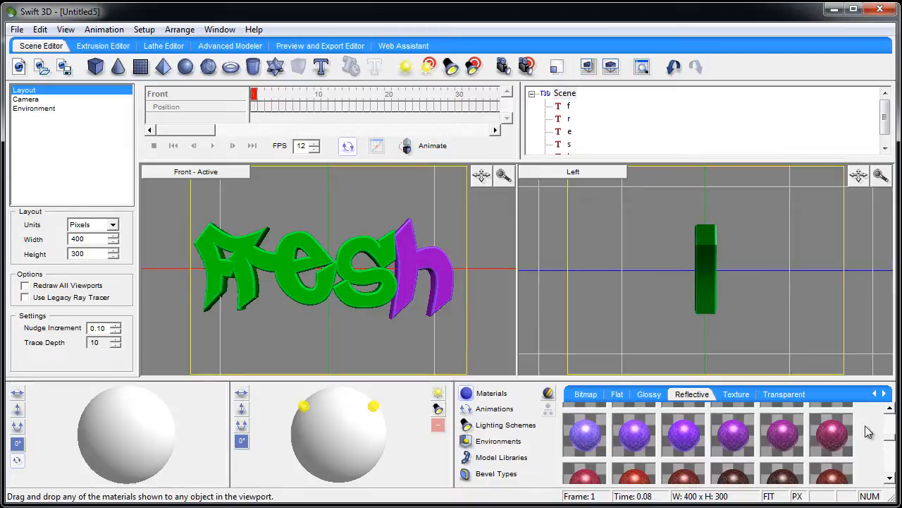
scroll(down, 3)
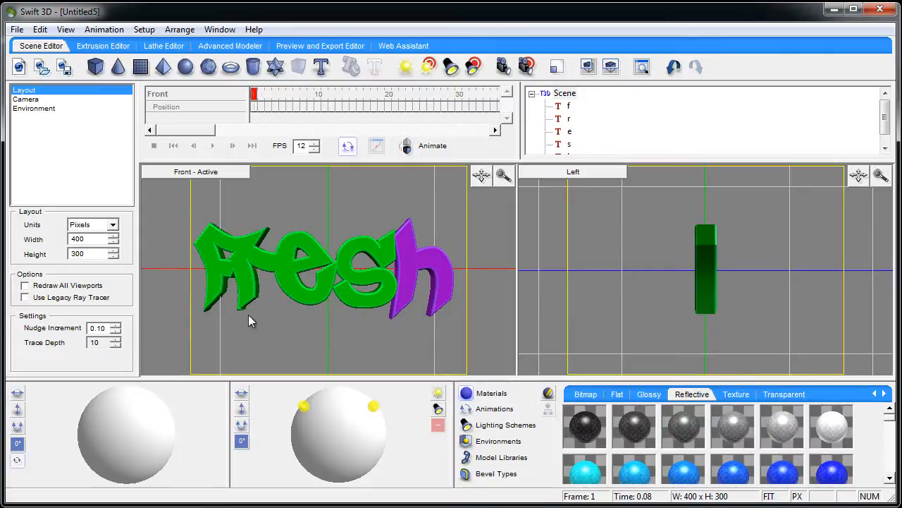
mouse_move(275, 333)
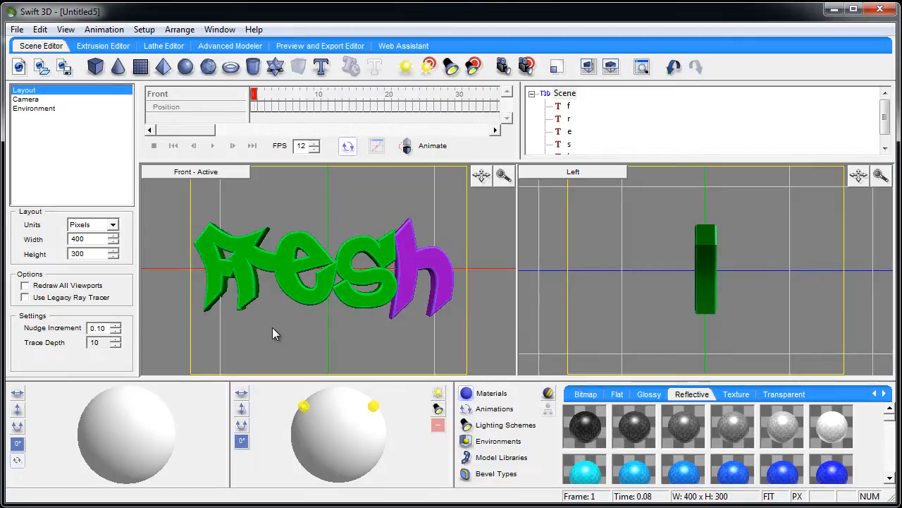
click(247, 275)
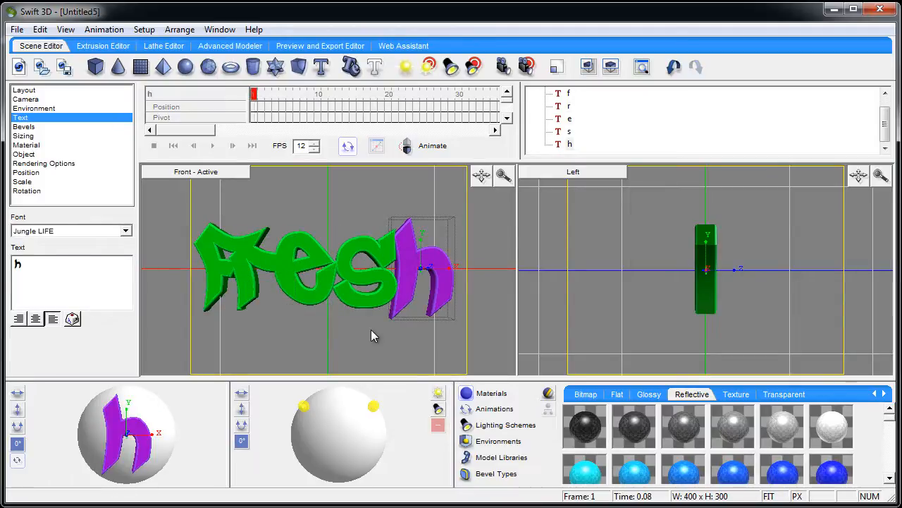
click(23, 90)
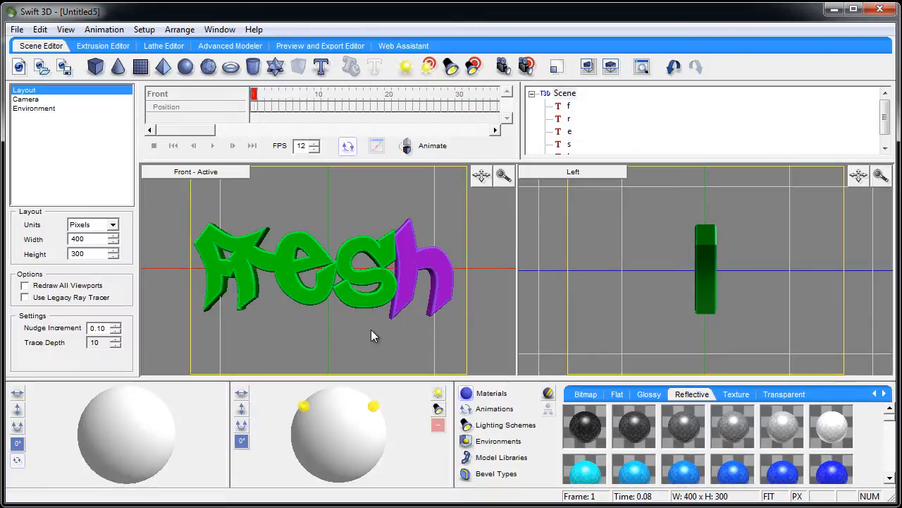
mouse_move(352, 333)
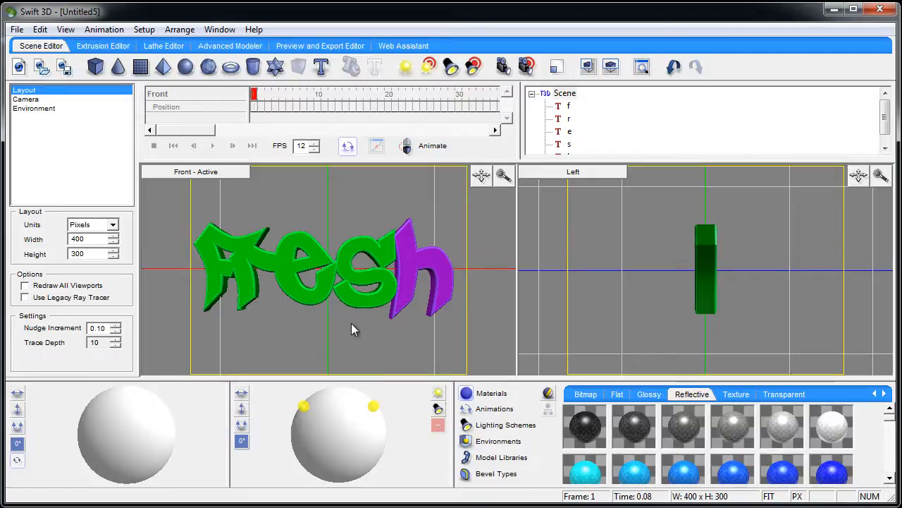
Show the Animations gallery with its Common Spins presets.
click(494, 409)
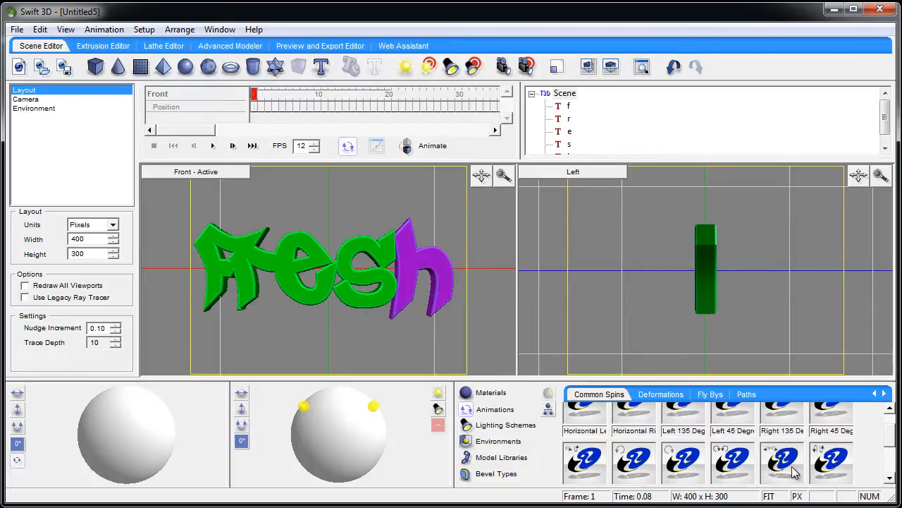
mouse_move(690, 431)
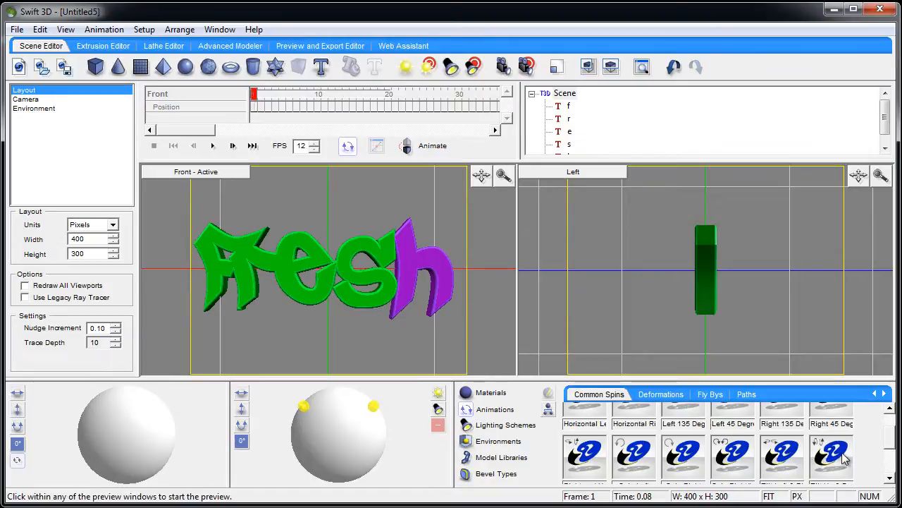
mouse_move(247, 299)
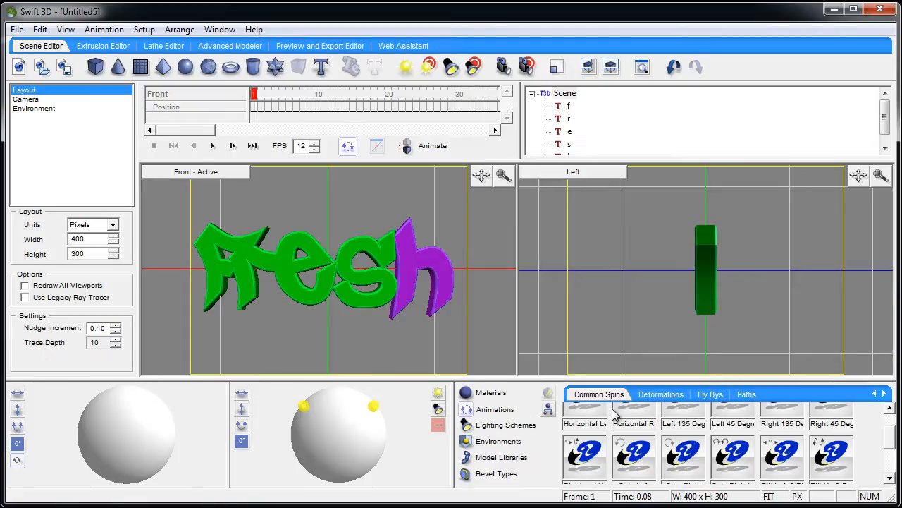
mouse_move(643, 408)
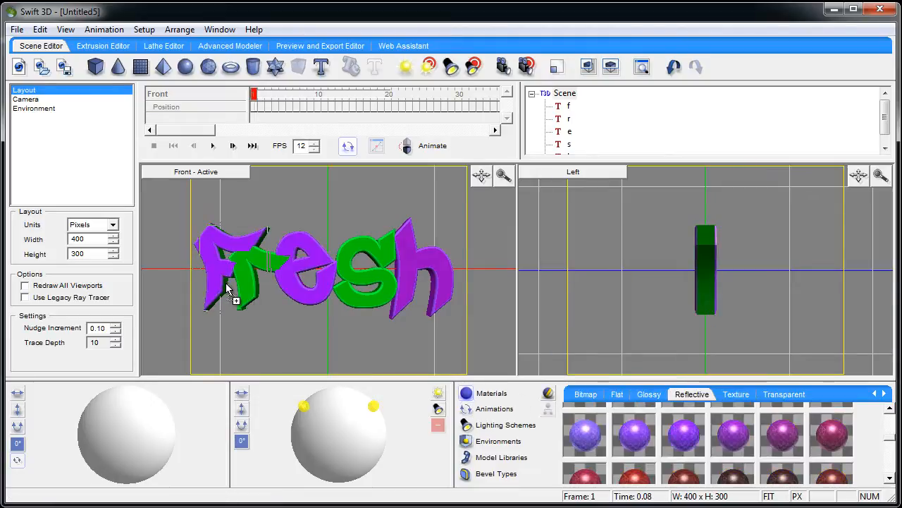
Turn on Animate mode and raise the frame rate to 18 FPS.
click(406, 145)
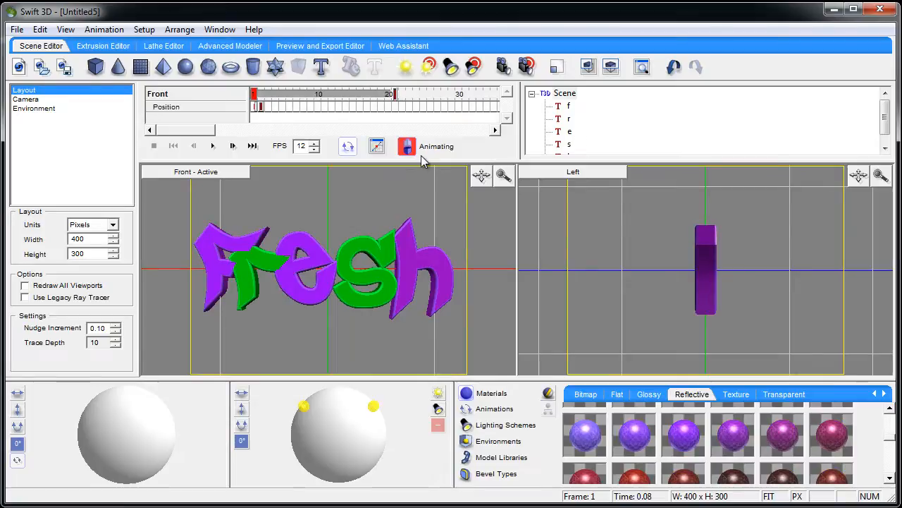
mouse_move(388, 191)
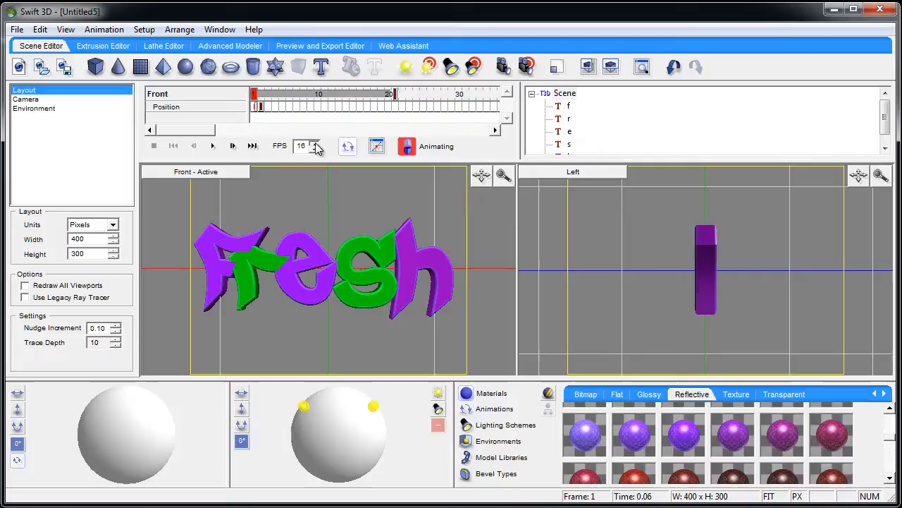
click(313, 143)
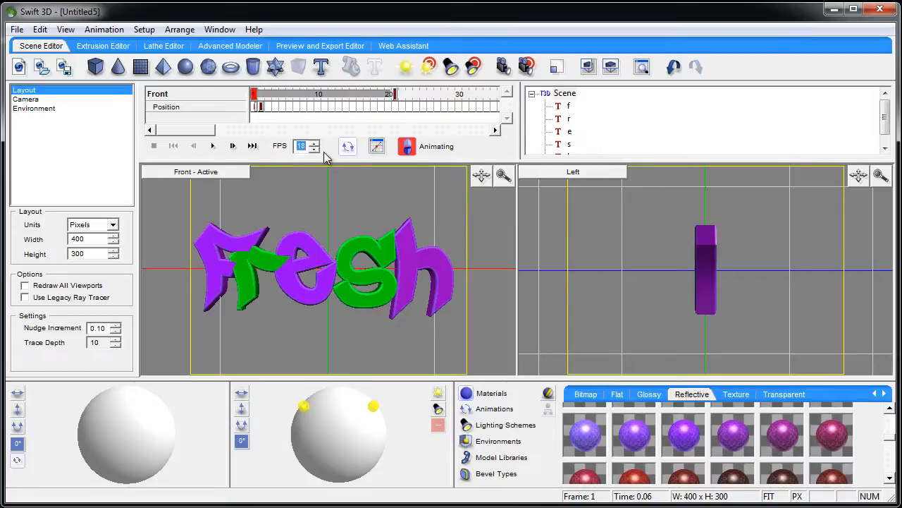
click(406, 145)
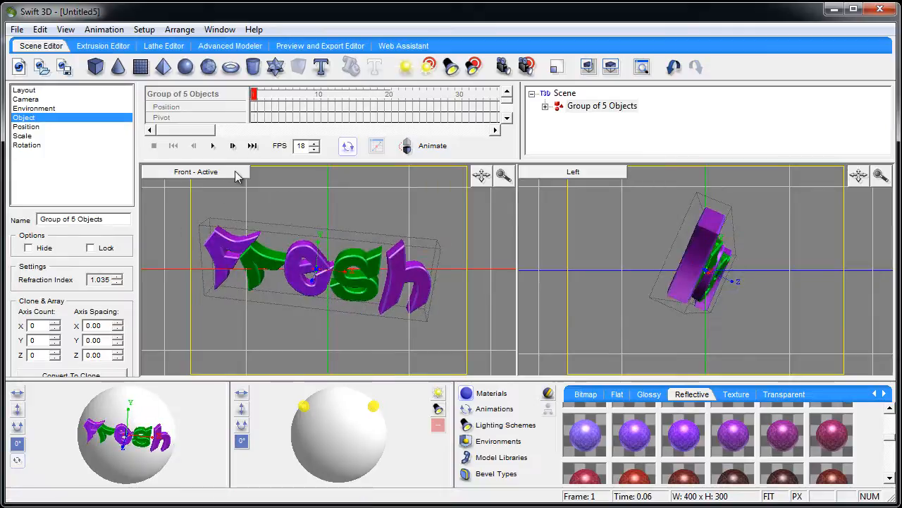
Generate all 19 preview frames in the export editor, then return to the scene.
click(319, 45)
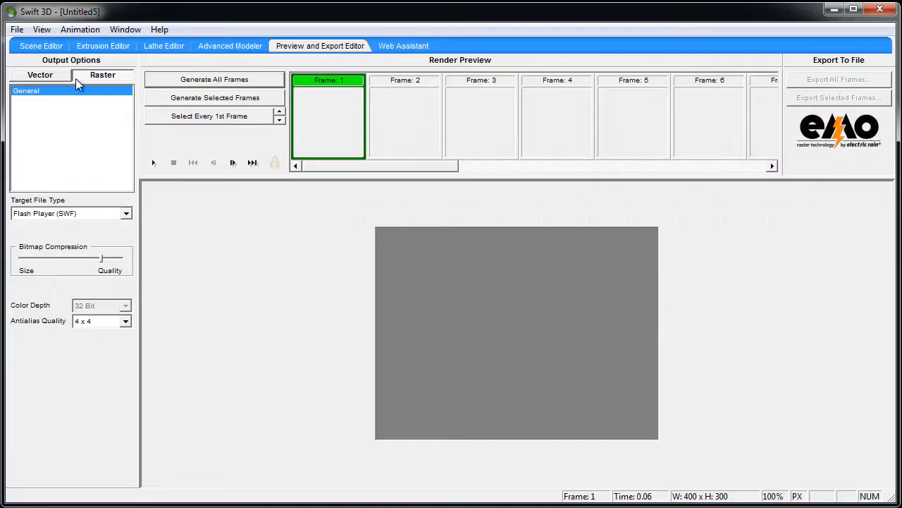
click(215, 79)
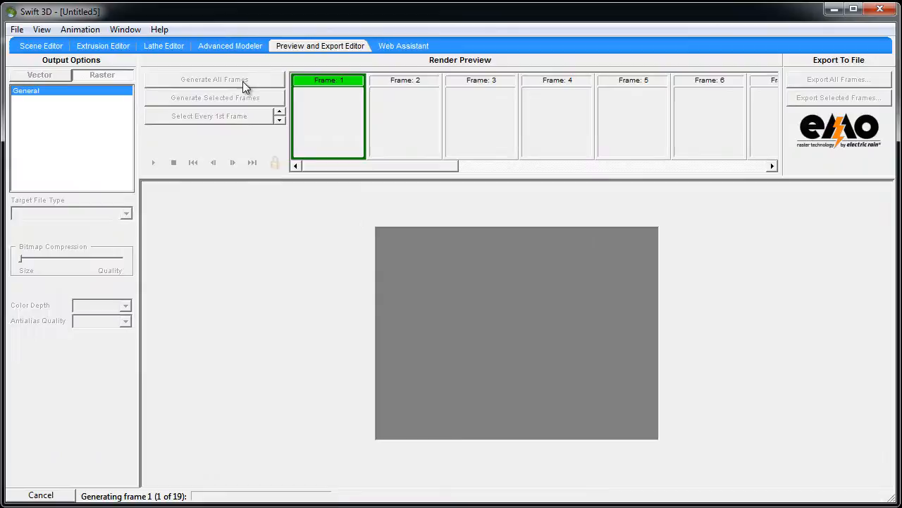
click(41, 45)
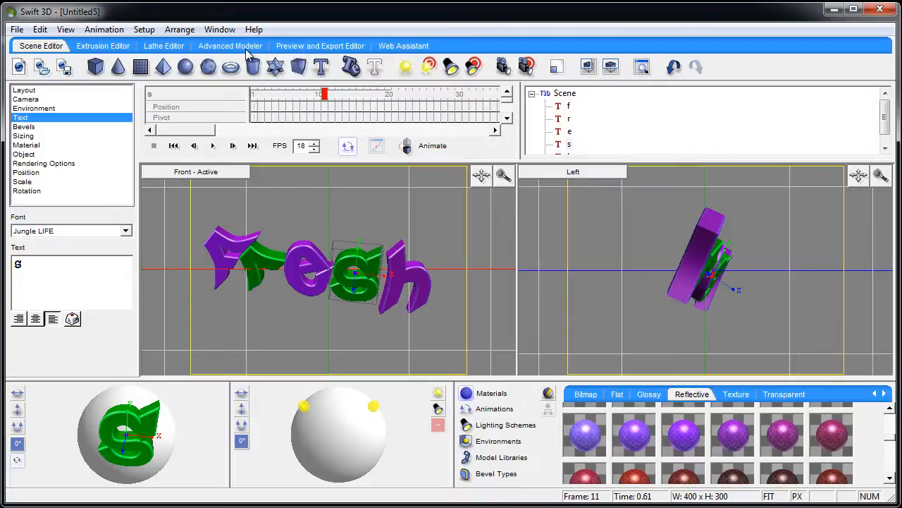
Select the F, visit the Extrusion Editor and return to the Scene Editor at frame 11.
click(24, 90)
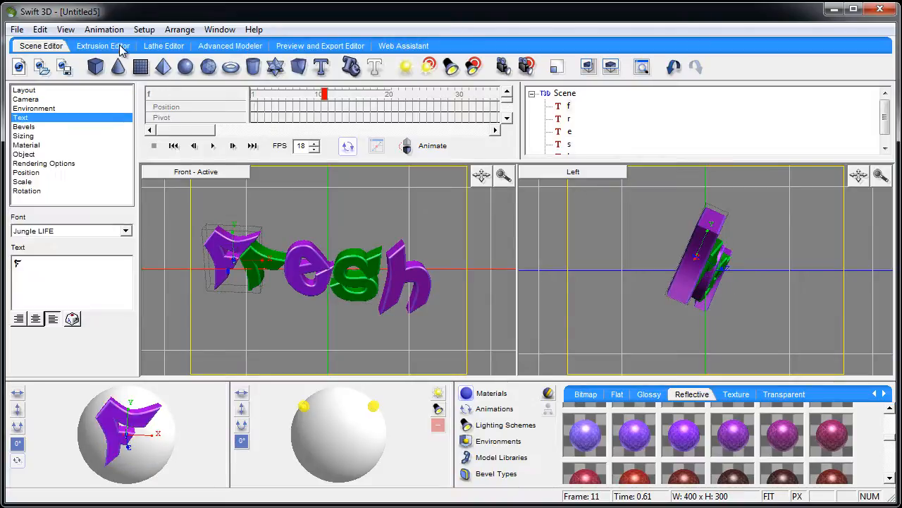
click(102, 45)
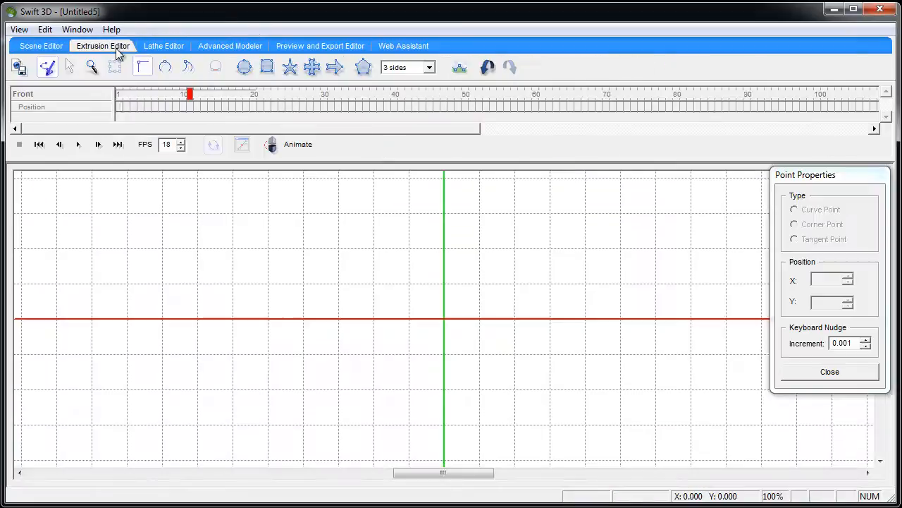
click(41, 45)
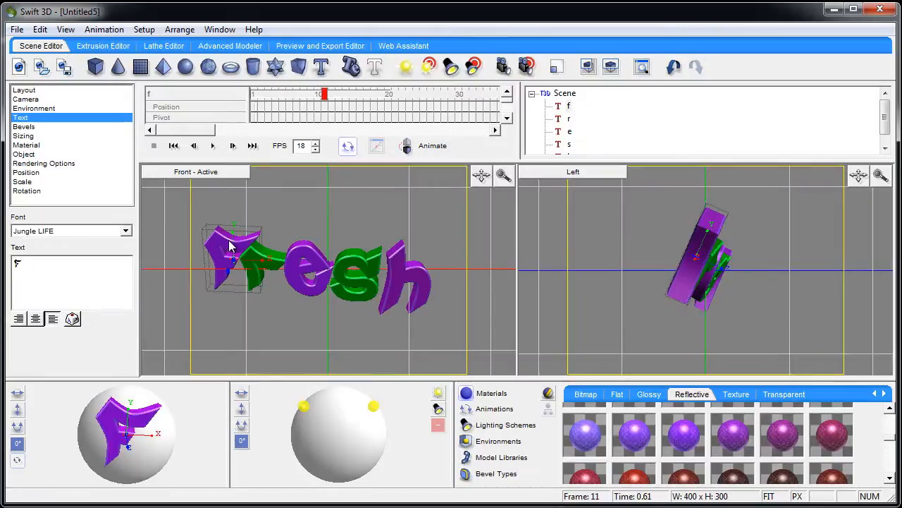
mouse_move(243, 233)
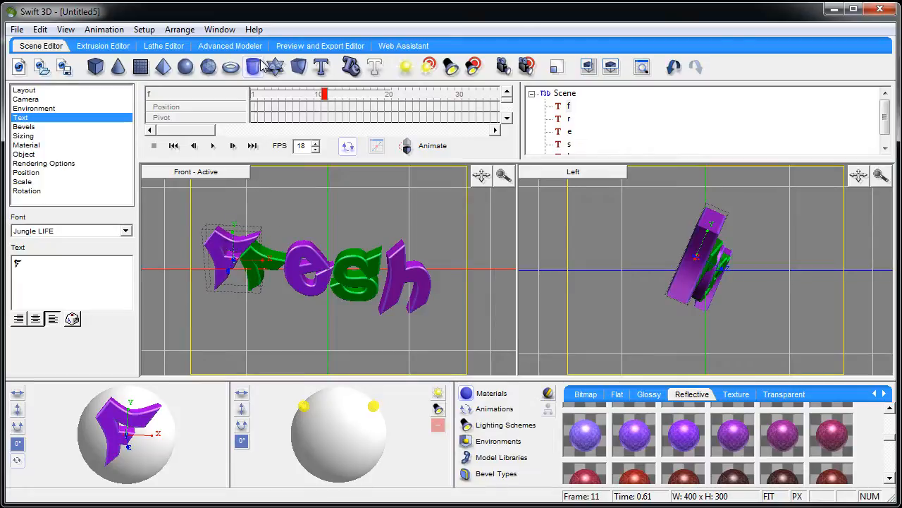
mouse_move(375, 68)
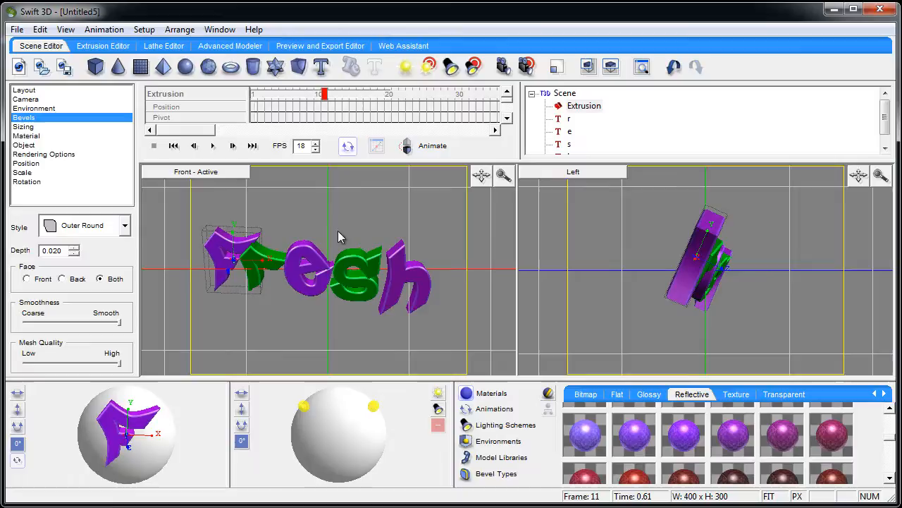
mouse_move(327, 267)
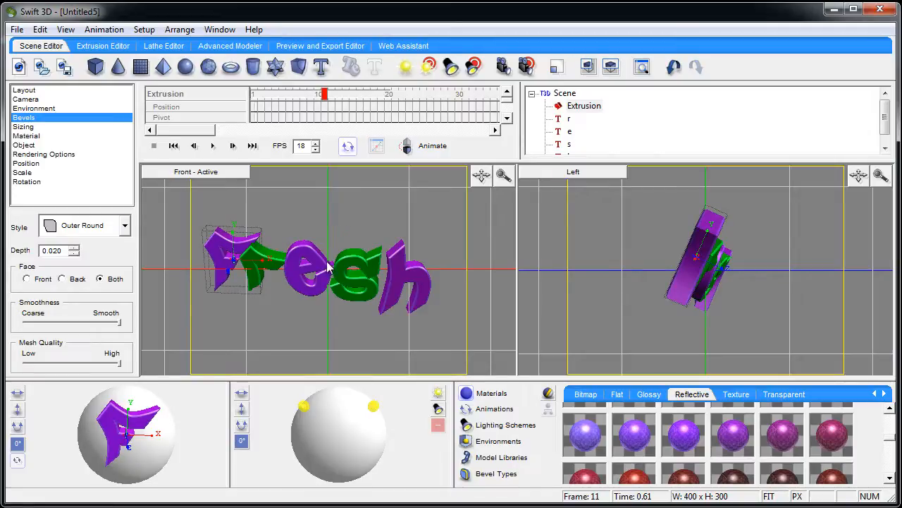
mouse_move(251, 55)
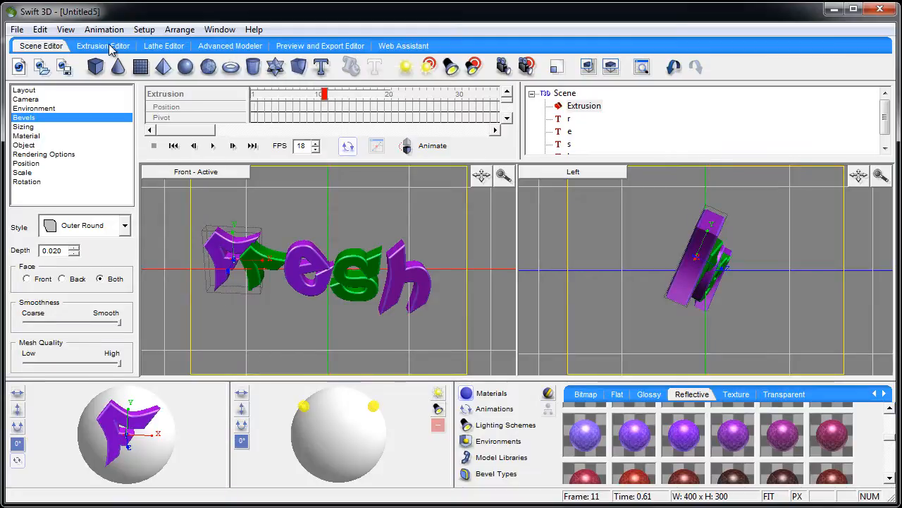
Pull the F's top curve points upward in the Extrusion Editor so the letter bulges outward.
click(103, 45)
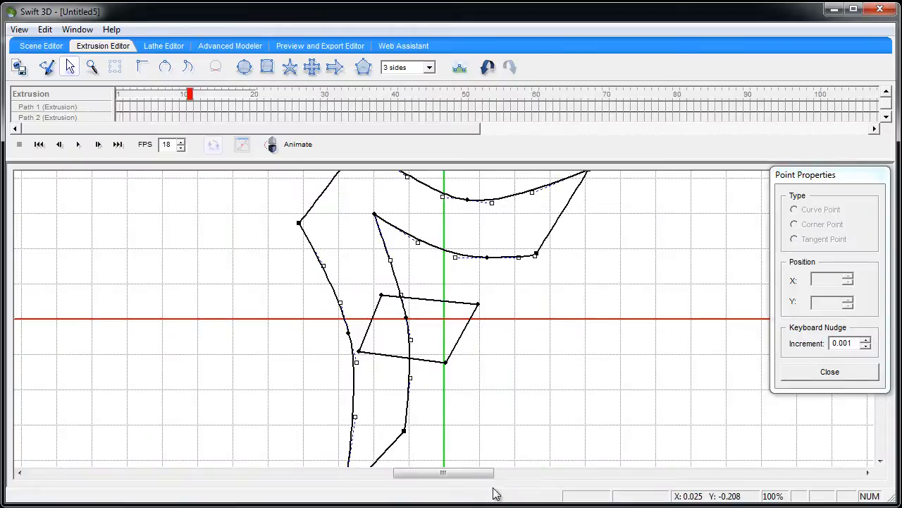
mouse_move(845, 200)
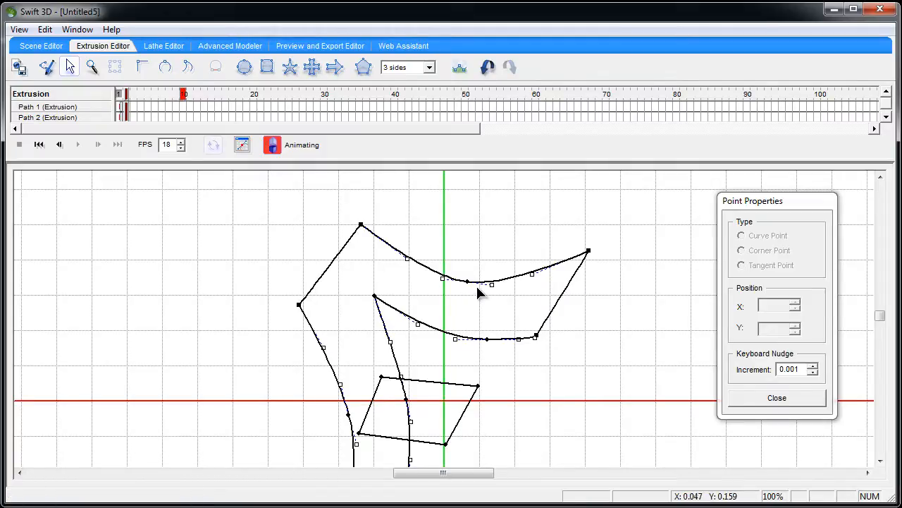
click(467, 282)
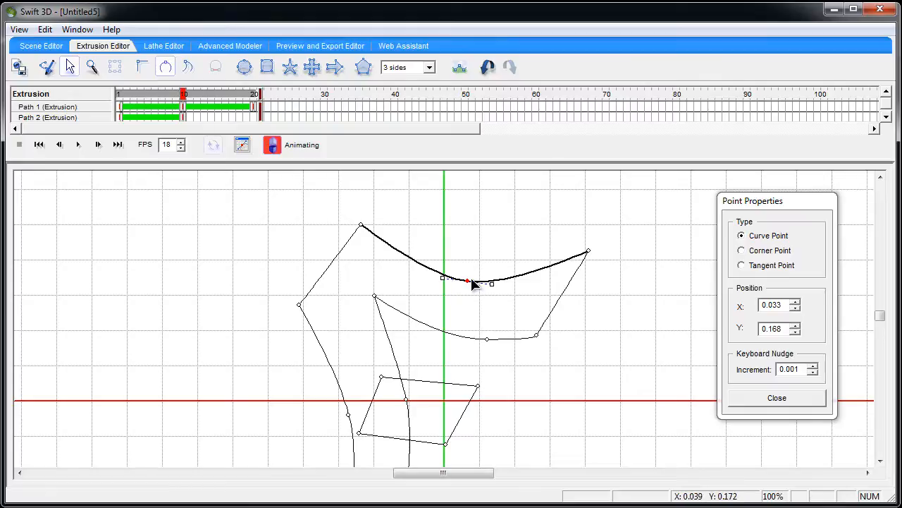
drag(469, 282, 468, 273)
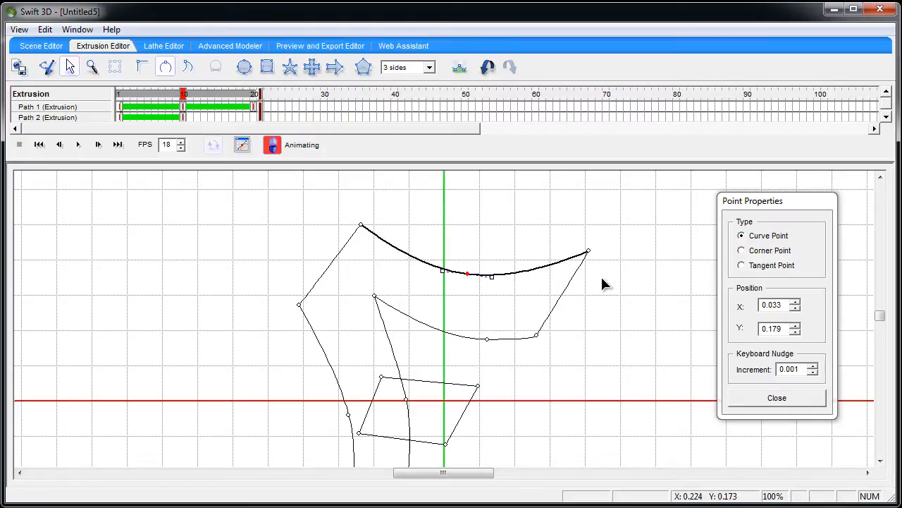
drag(468, 273, 468, 232)
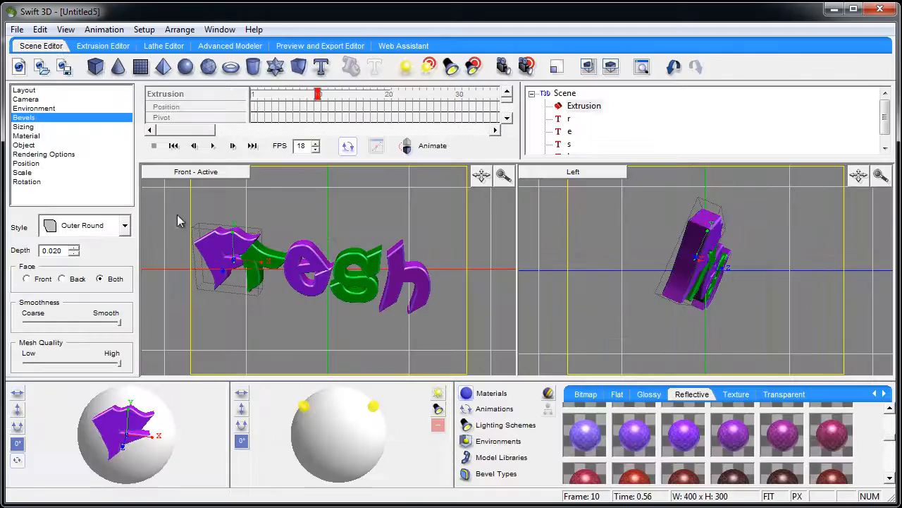
Deselect the F, scrub the timeline forward to check the bulge, and rewind to frame 1.
click(24, 90)
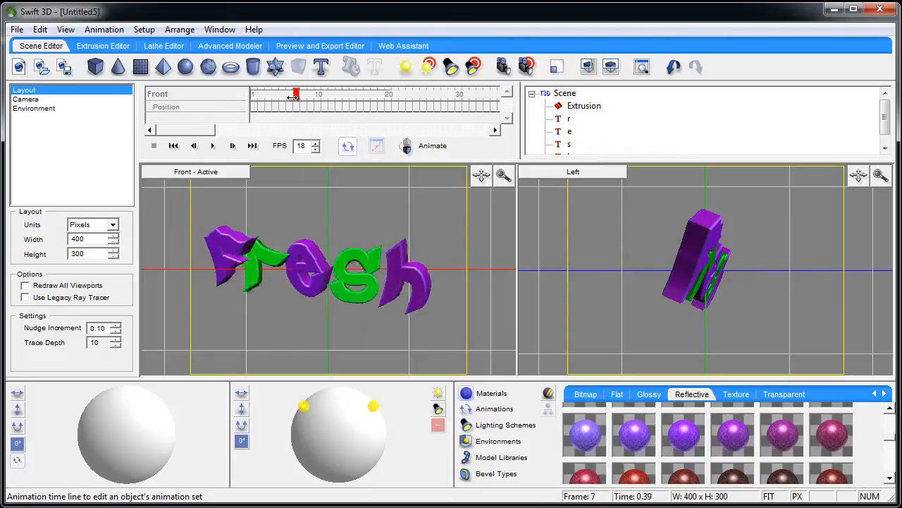
drag(296, 93, 337, 93)
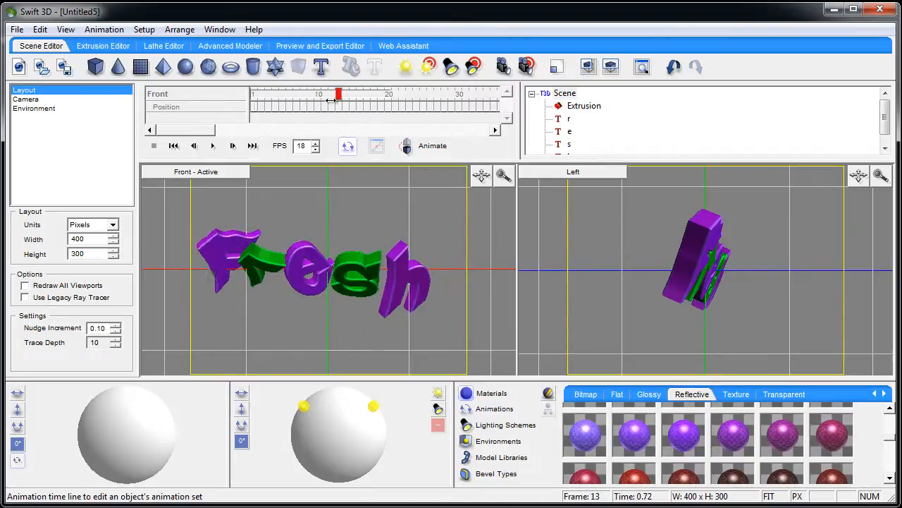
drag(337, 93, 384, 93)
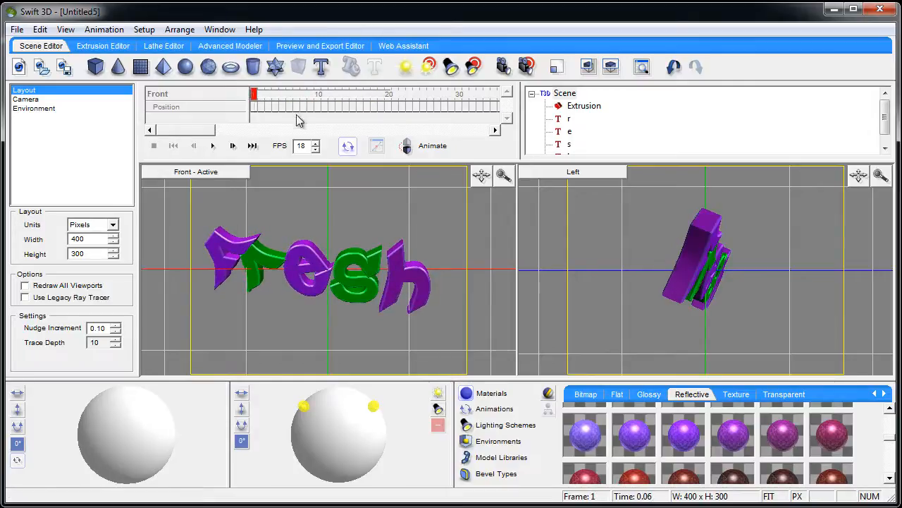
mouse_move(245, 245)
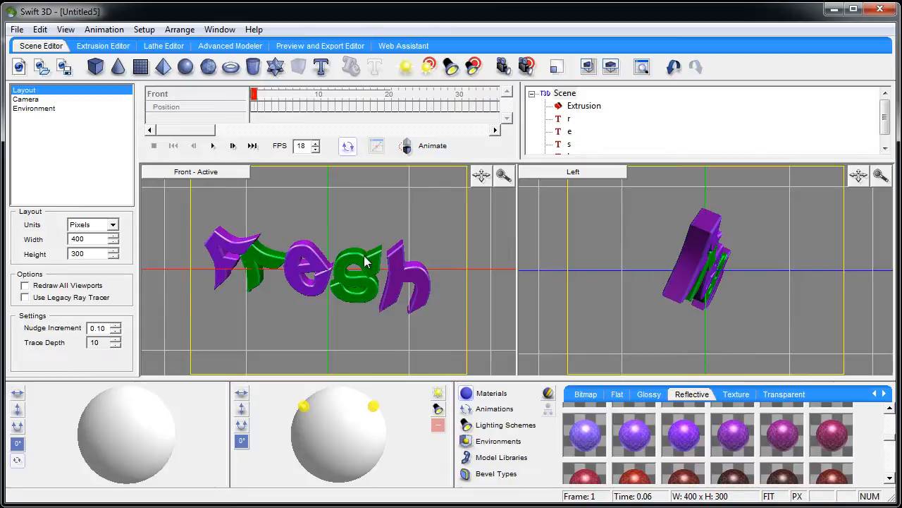
mouse_move(403, 274)
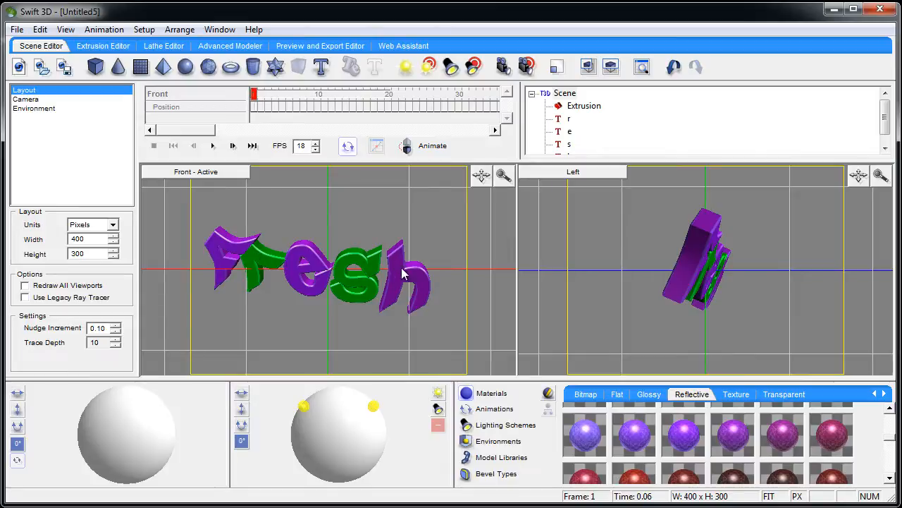
mouse_move(242, 257)
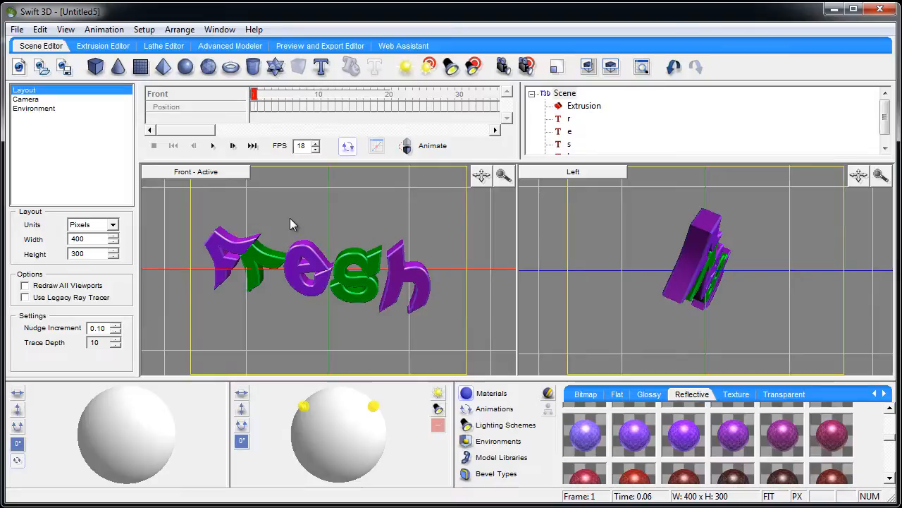
mouse_move(293, 195)
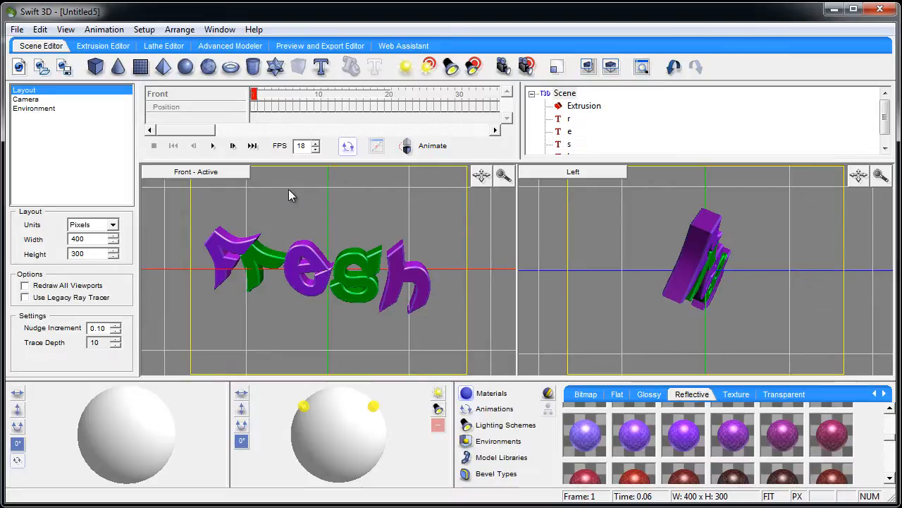
mouse_move(317, 205)
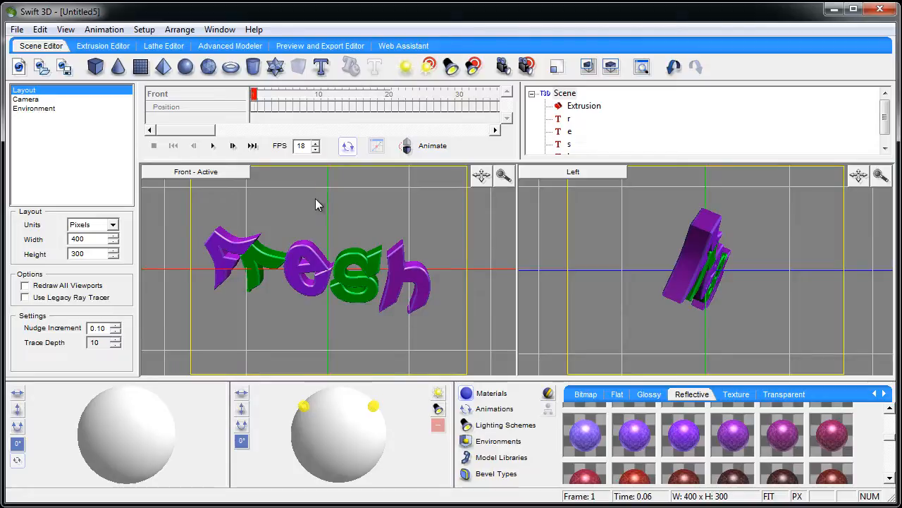
mouse_move(314, 206)
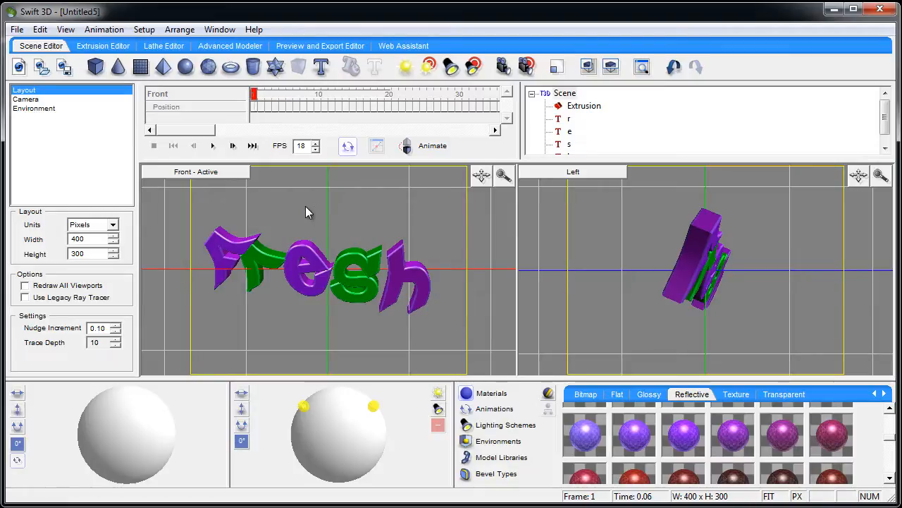
Generate all frames in the Preview and Export Editor and play the rendered 'fresh' animation.
click(319, 45)
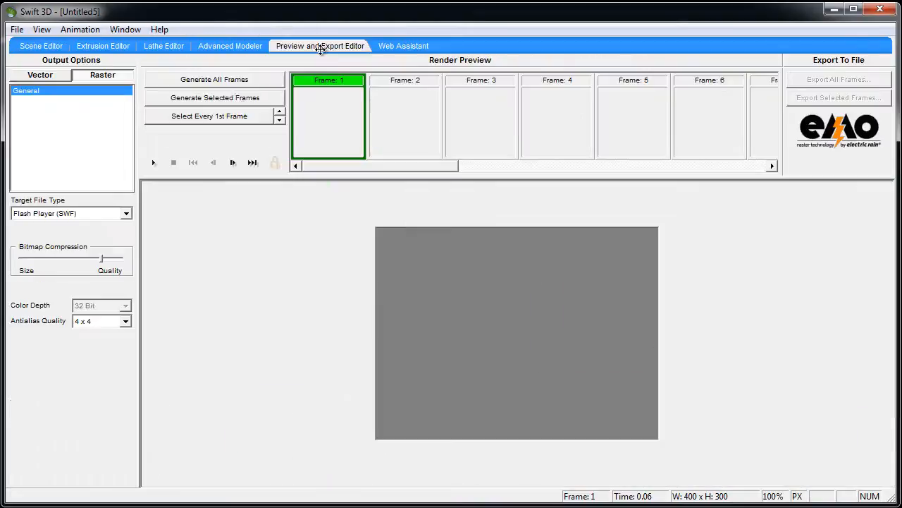
click(39, 45)
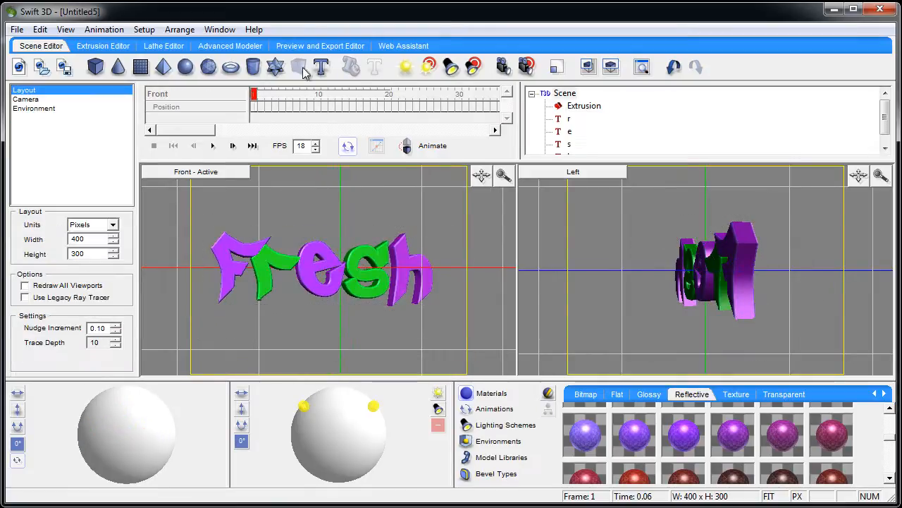
click(319, 45)
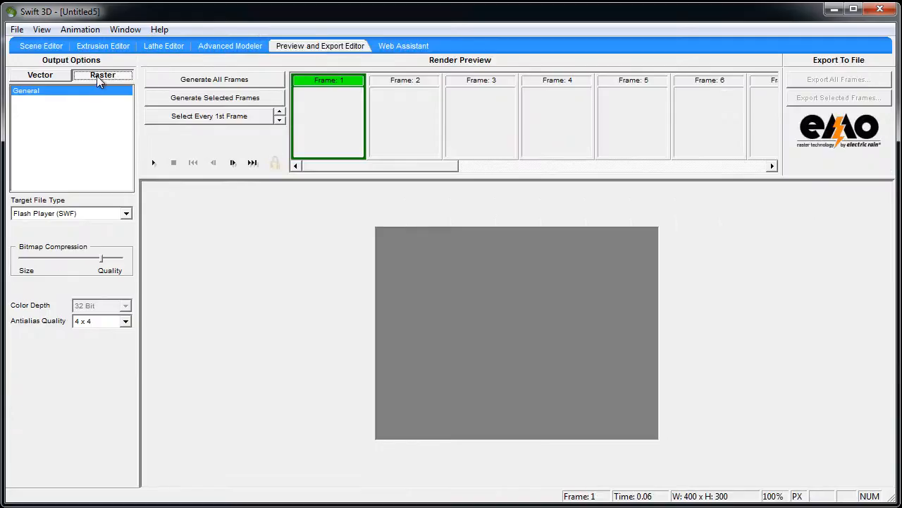
click(214, 79)
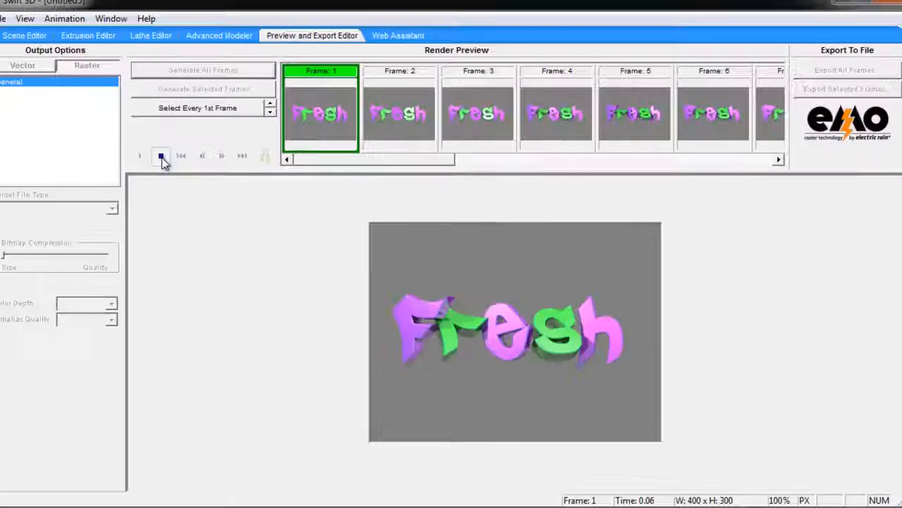
click(40, 45)
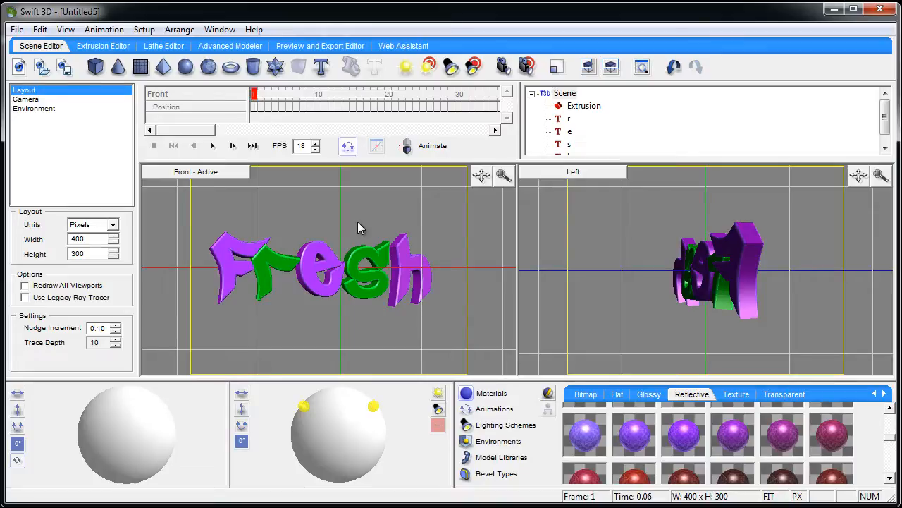
mouse_move(372, 228)
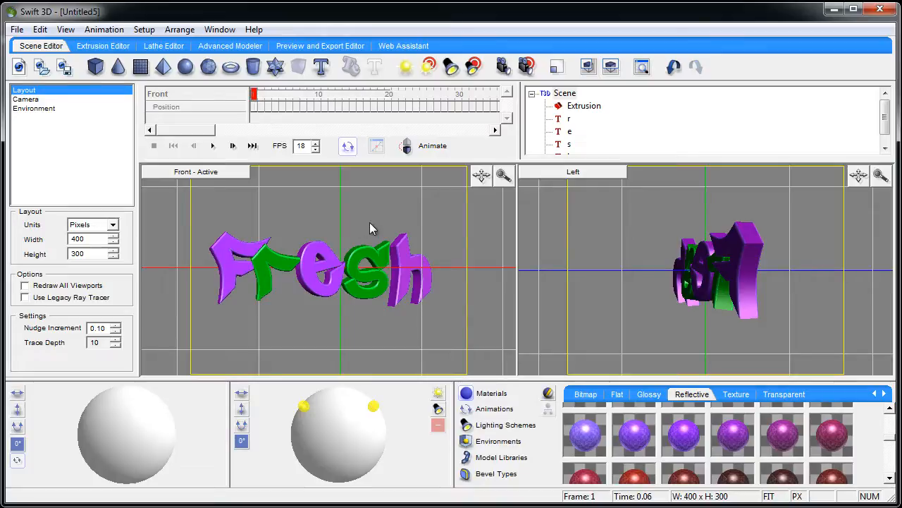